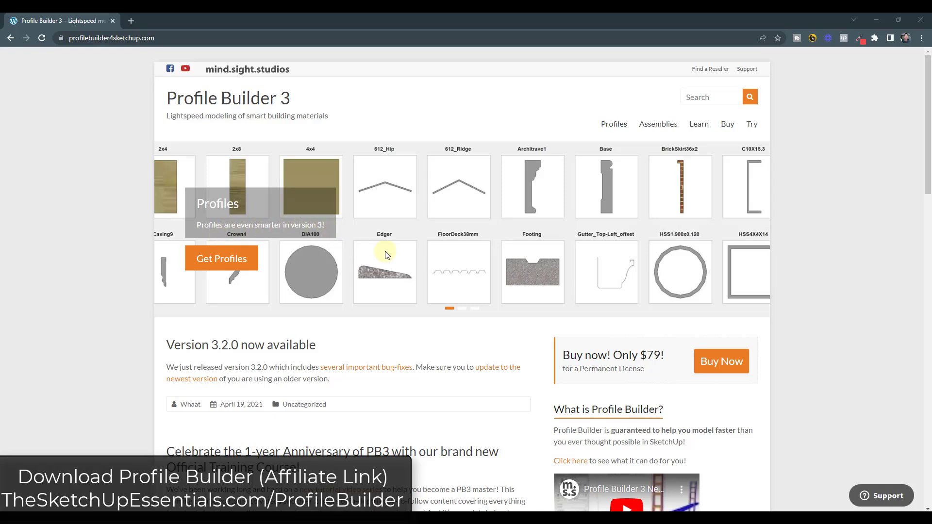
mouse_move(464, 312)
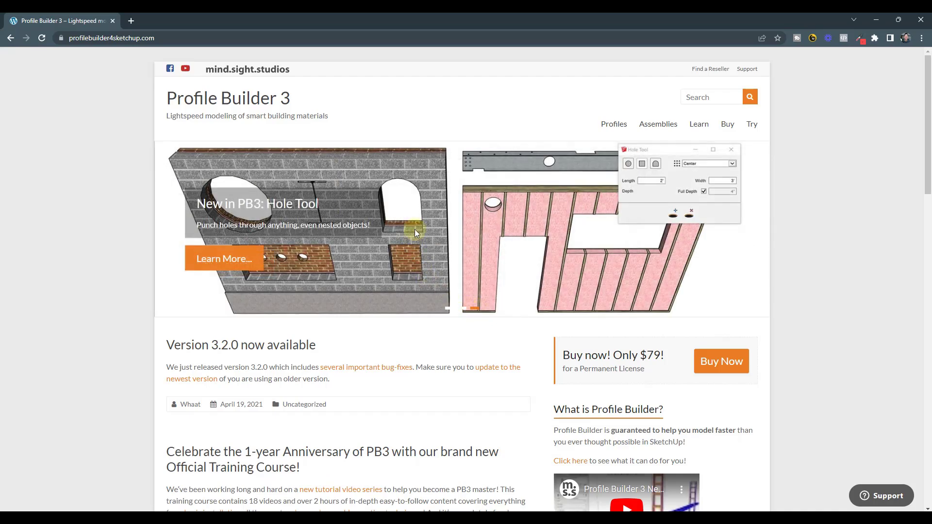
mouse_move(472, 193)
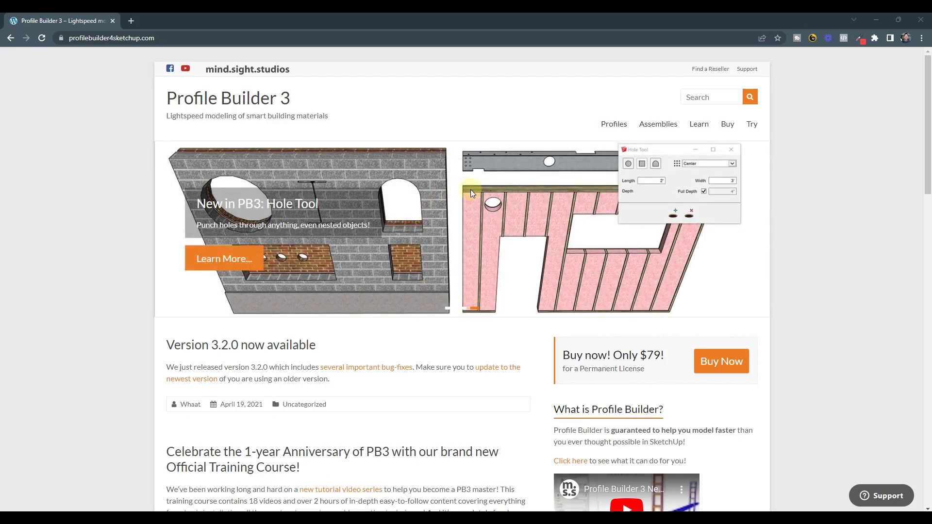
mouse_move(544, 220)
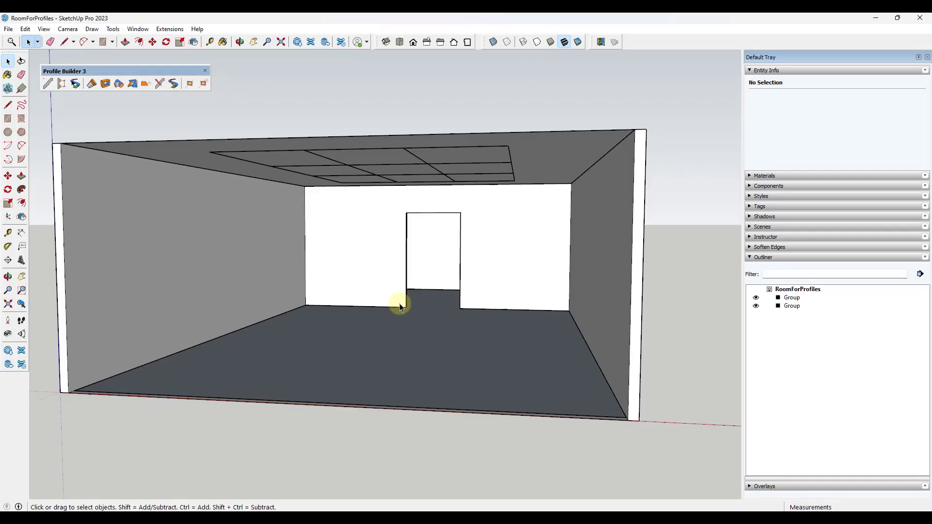
mouse_move(430, 297)
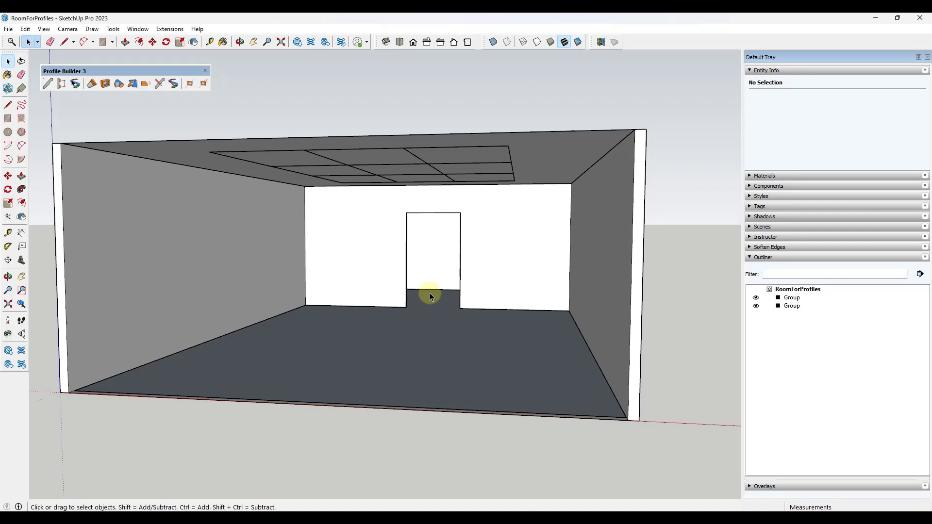
mouse_move(65, 100)
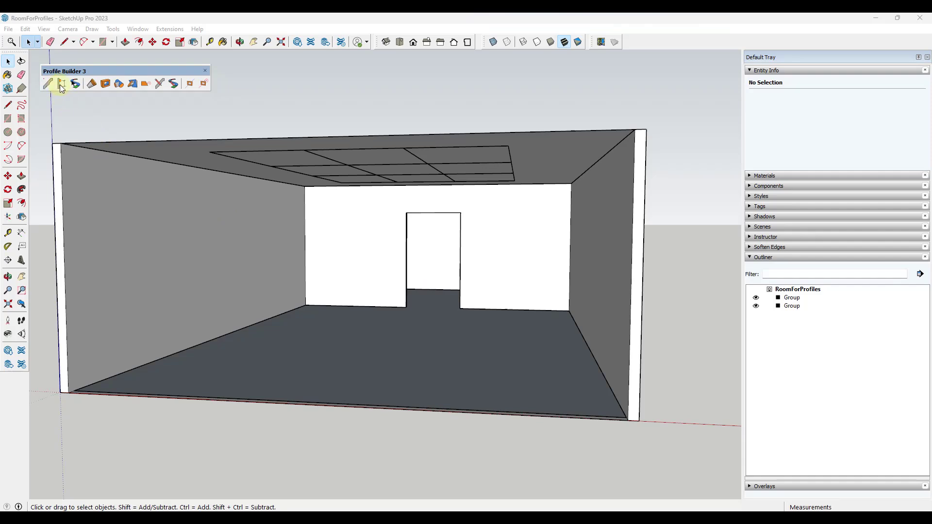
mouse_move(47, 84)
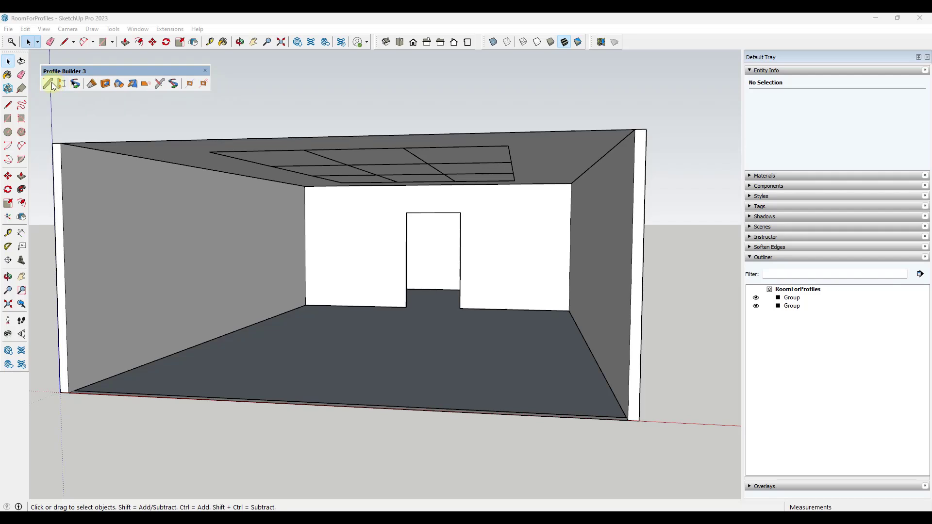
mouse_move(49, 83)
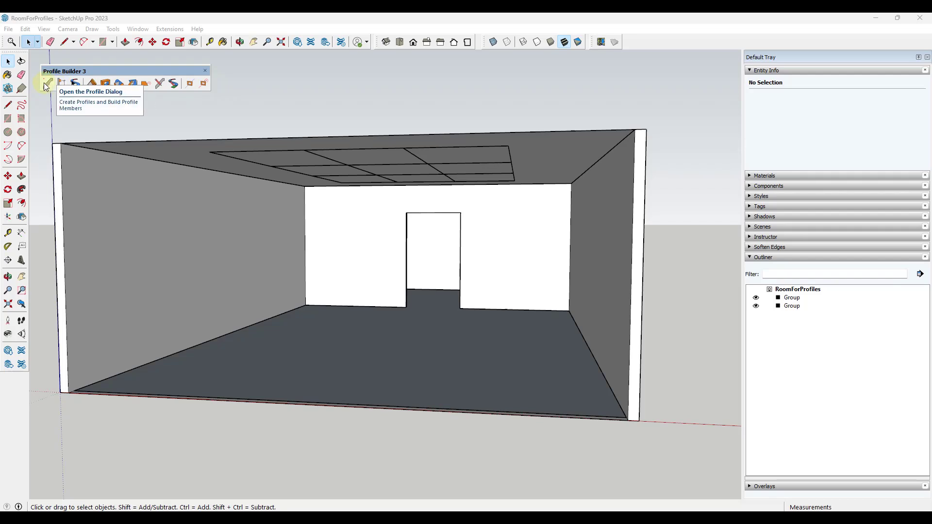
Step: Load the Railing Assembly 6 example from the Profile Builder assembly library
click(46, 82)
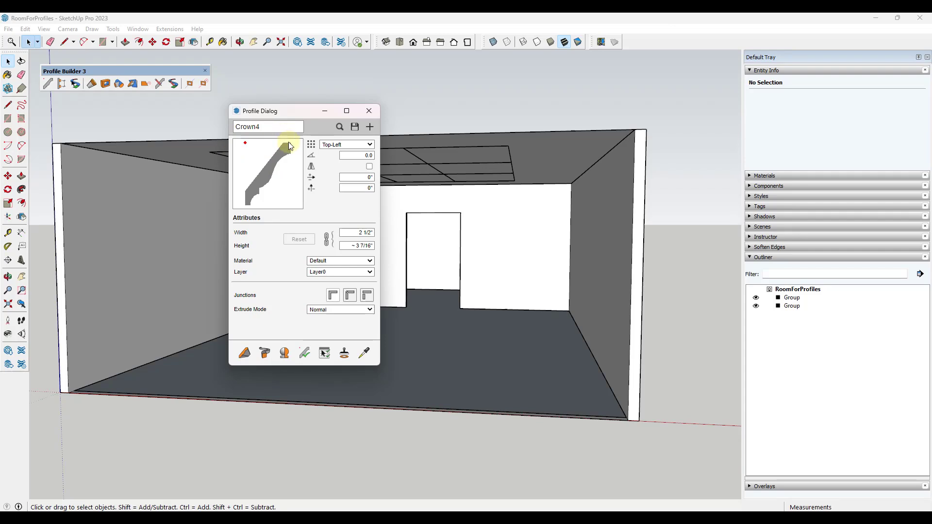
mouse_move(276, 282)
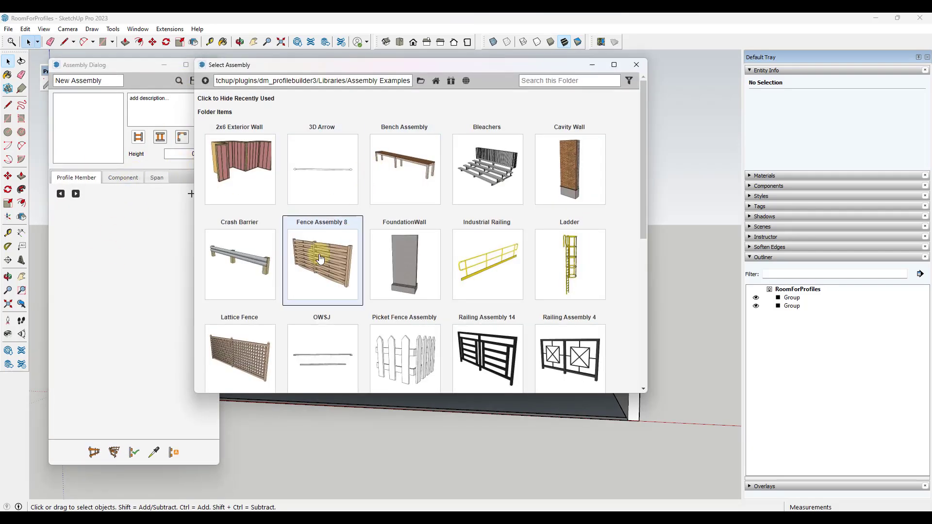
scroll(down, 3)
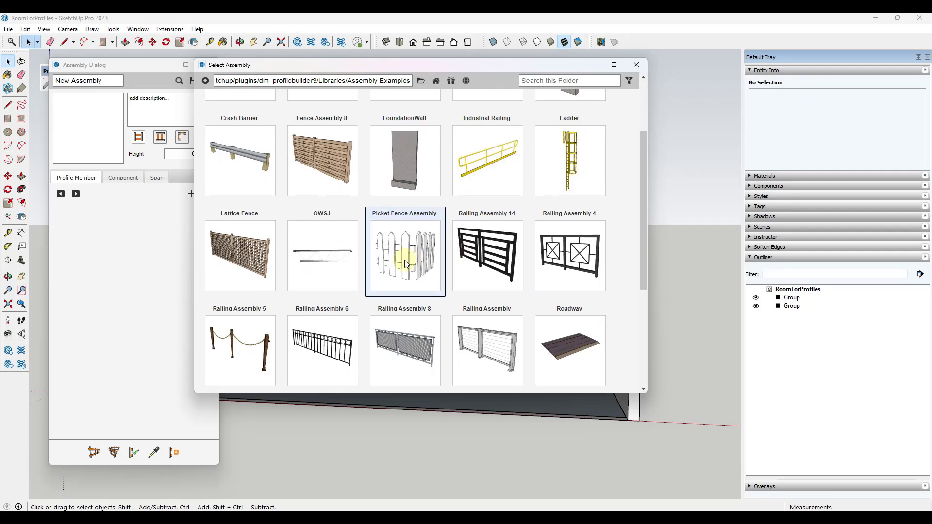
scroll(down, 3)
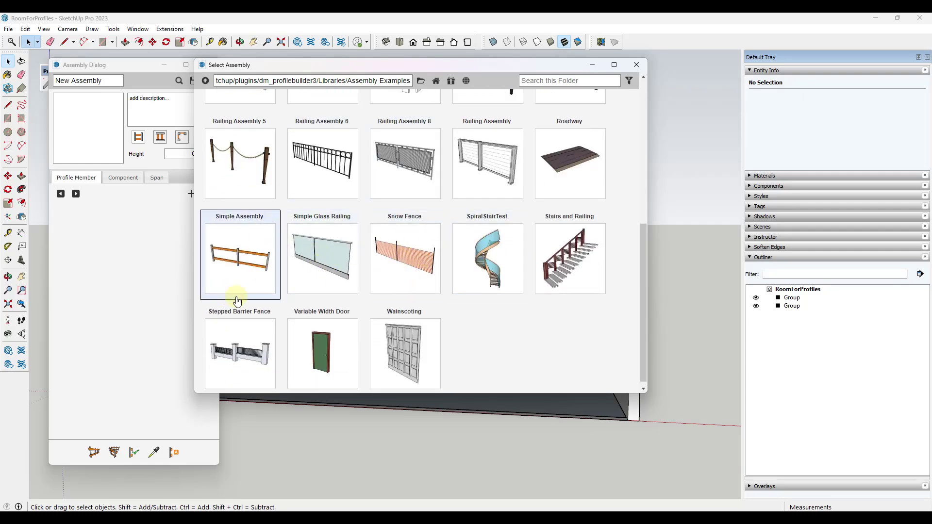
click(322, 162)
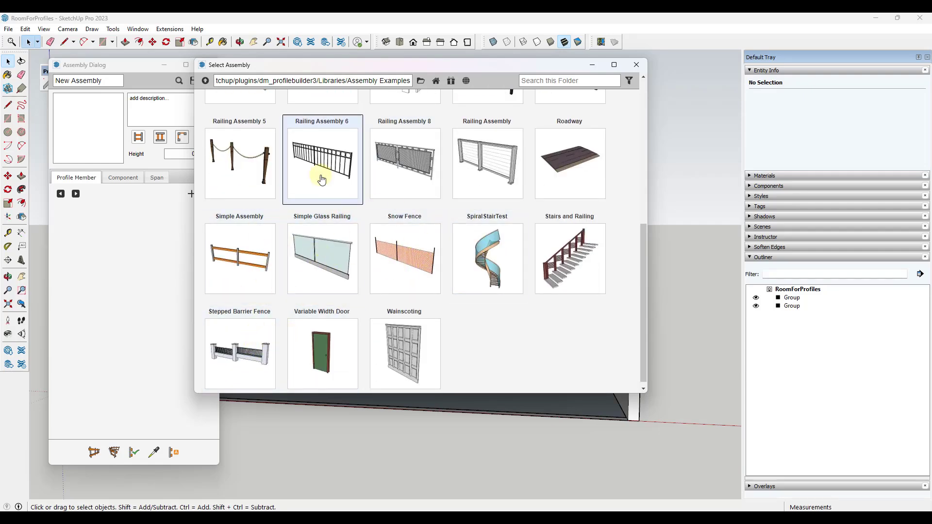
double_click(322, 162)
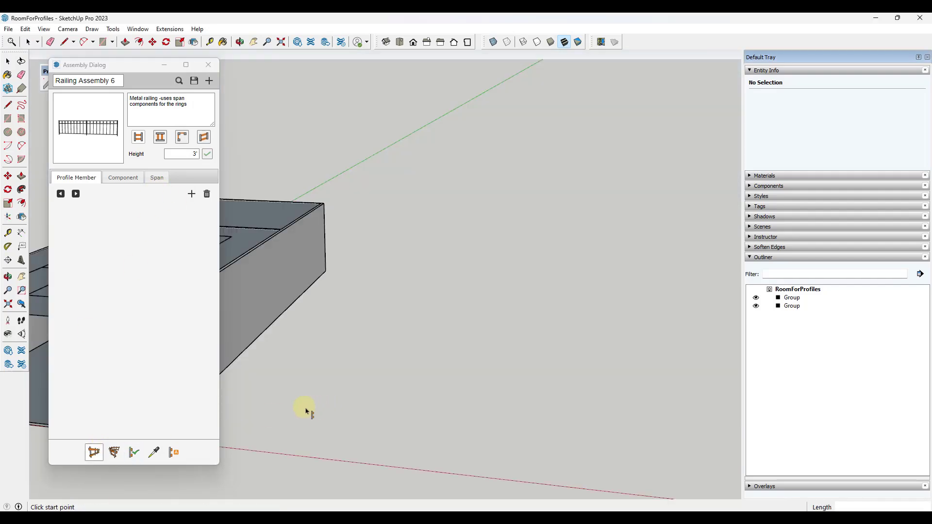
click(305, 410)
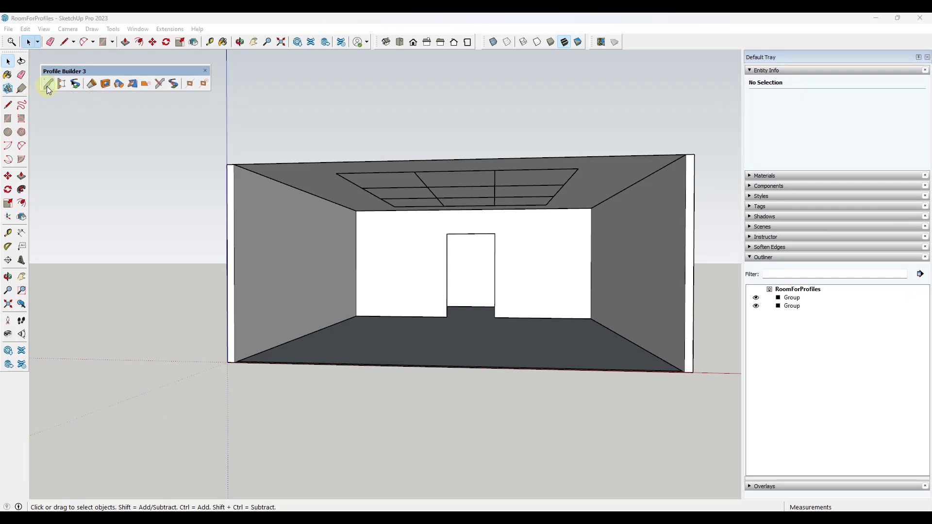
Step: Bring up the Select Profile library of example profiles beside the loaded Crown4 profile
click(48, 84)
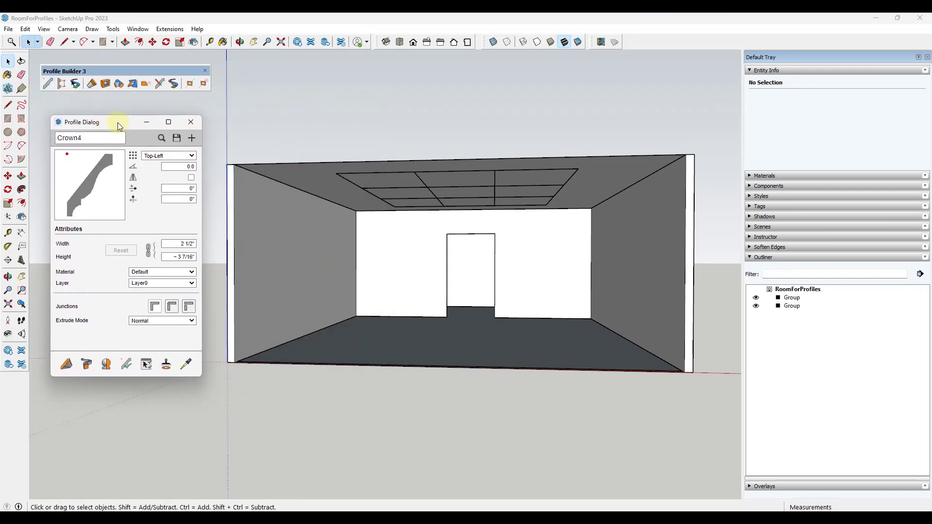
mouse_move(101, 195)
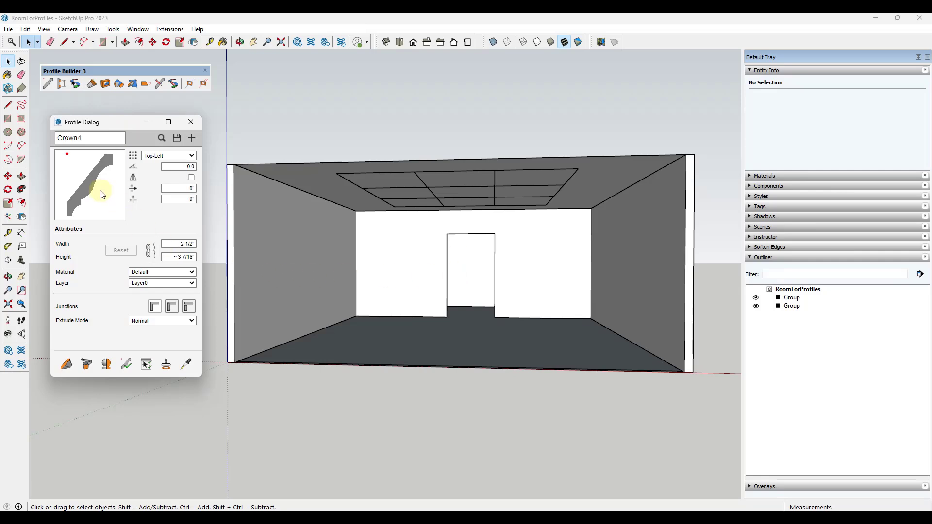
mouse_move(105, 260)
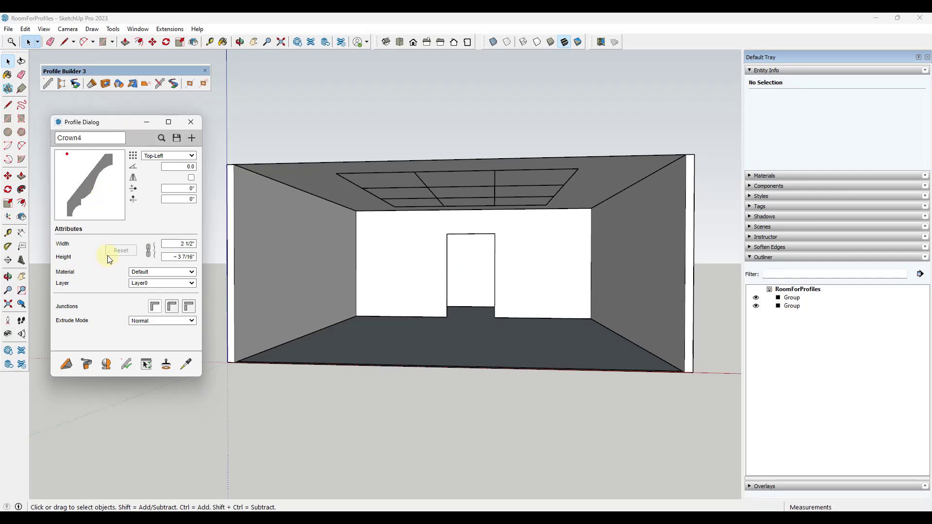
mouse_move(136, 268)
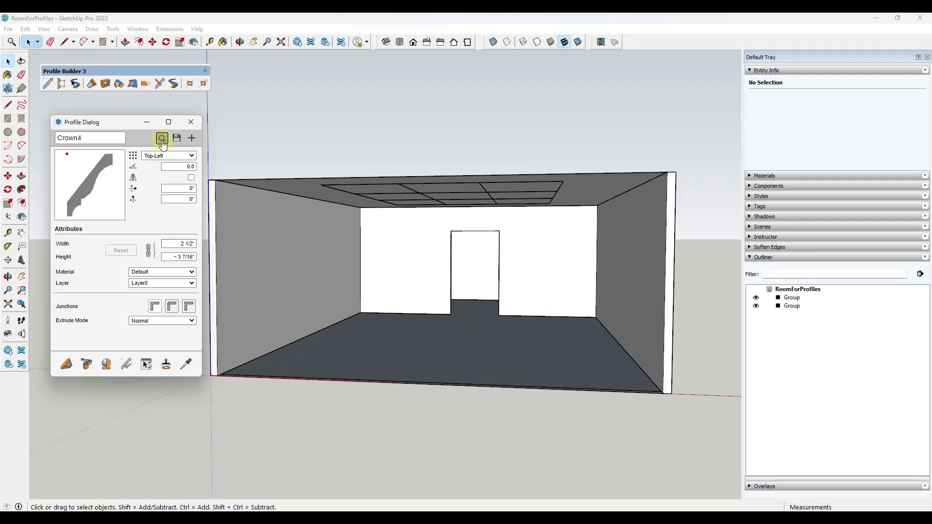
click(162, 138)
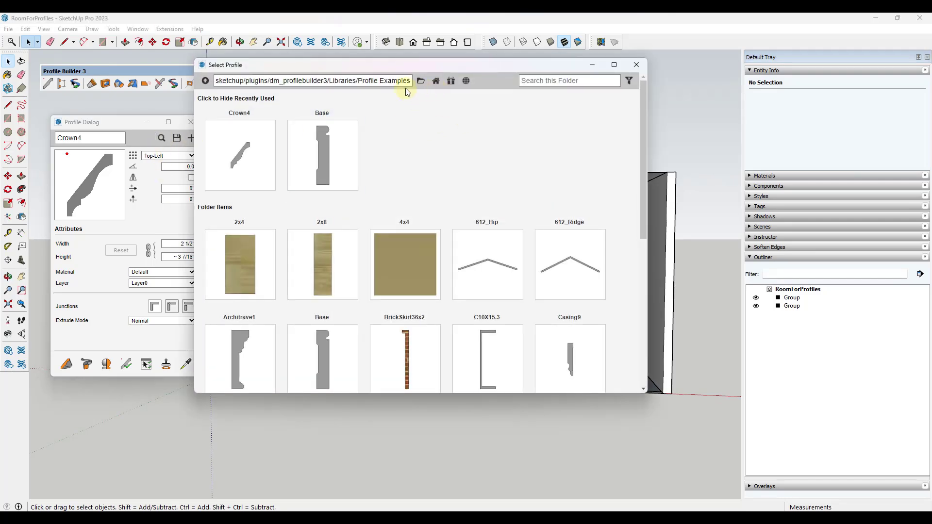
click(321, 154)
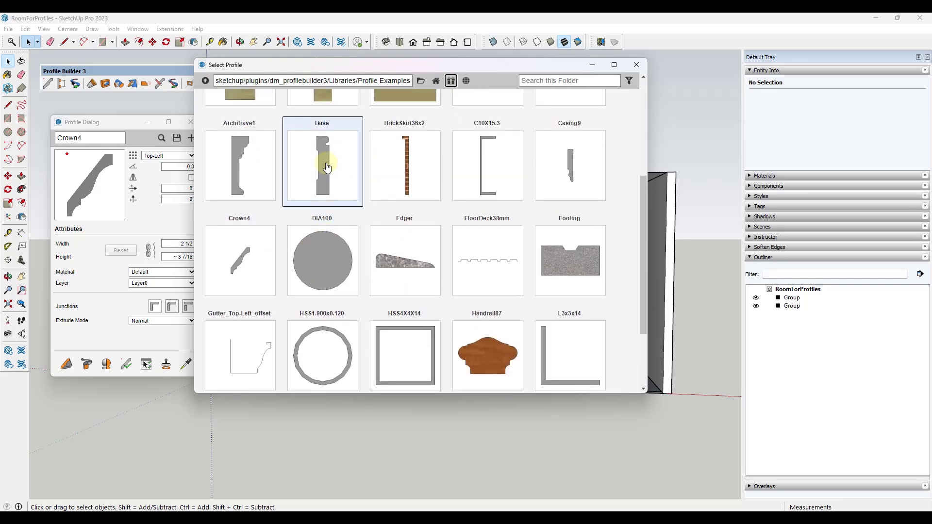
Step: Load the Base profile and build it as a baseboard along the room's floor edge
double_click(321, 165)
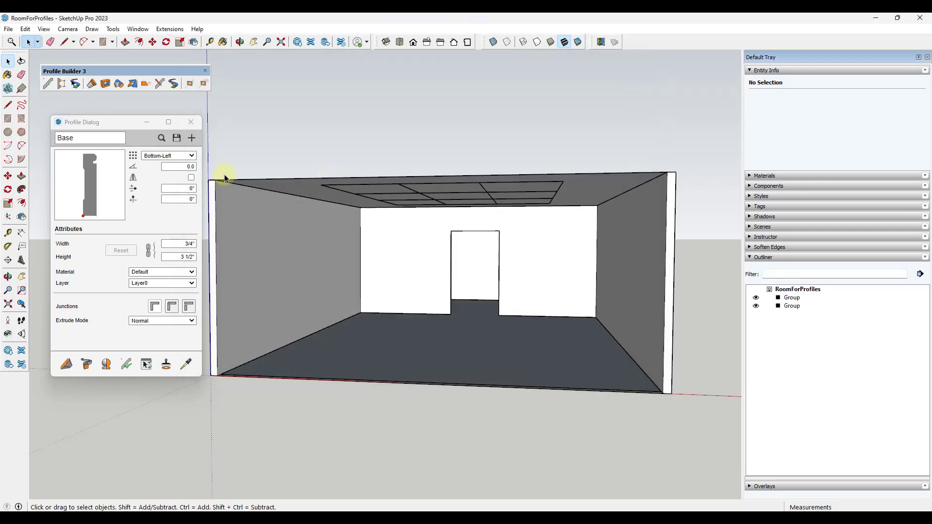
mouse_move(218, 379)
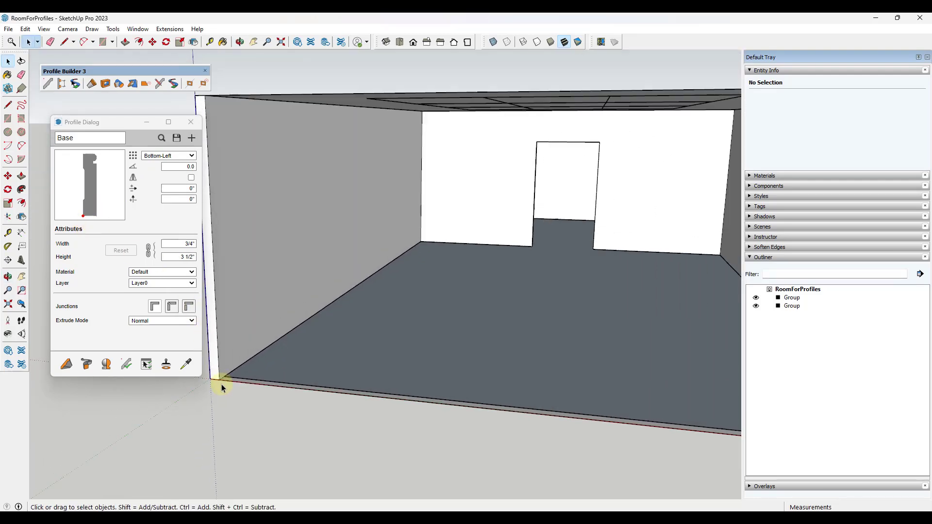
mouse_move(66, 364)
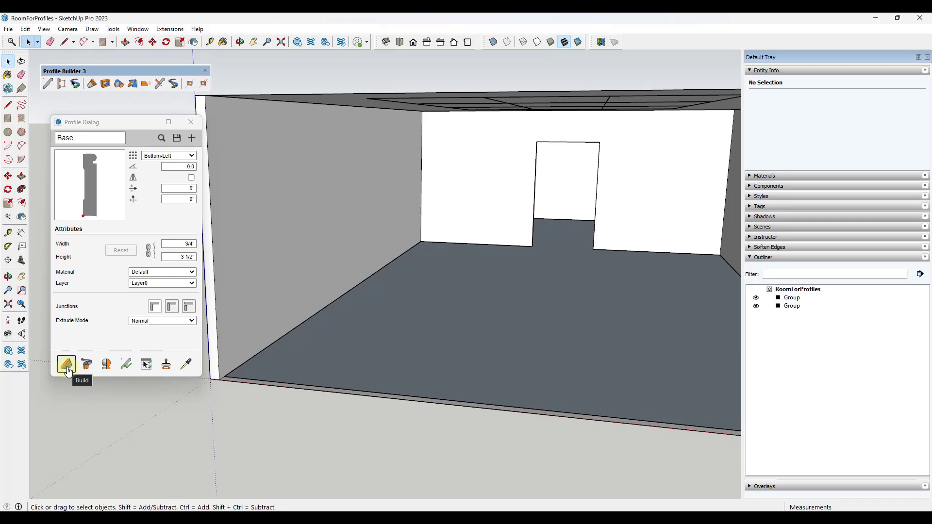
click(66, 364)
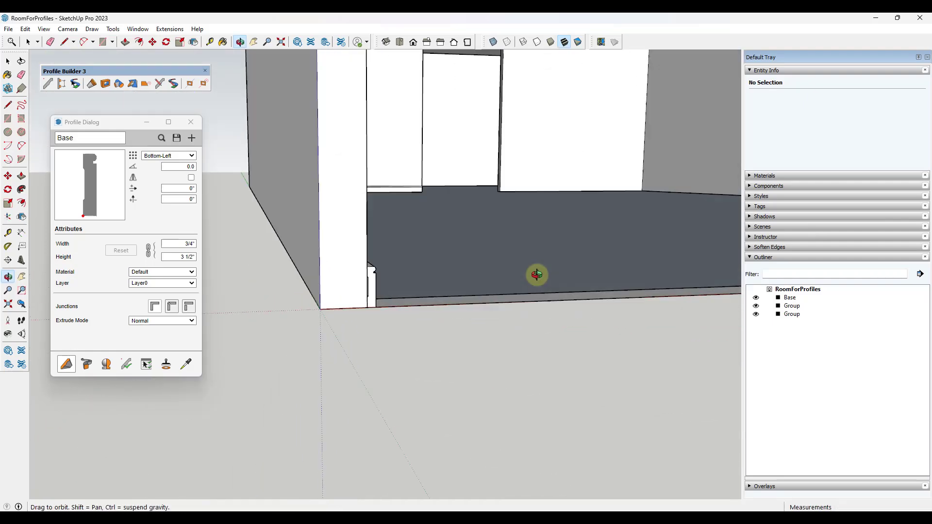
click(286, 327)
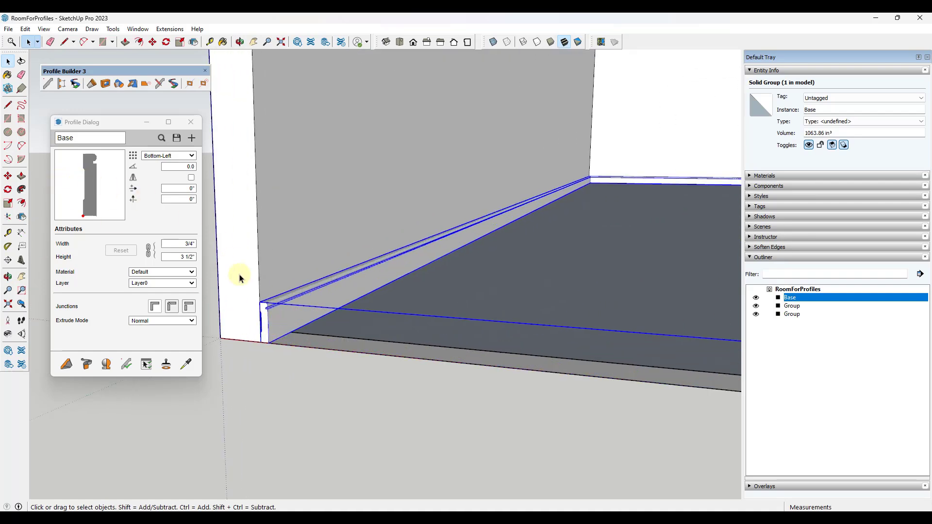
mouse_move(303, 317)
text(wood base profiles)
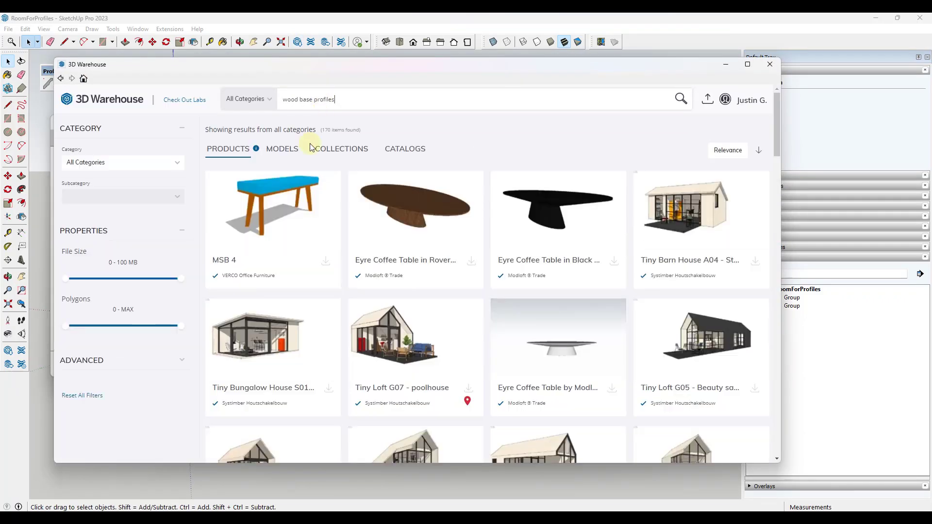
Step: Search 3D Warehouse models for 'trim profile', sorted by popularity
click(282, 149)
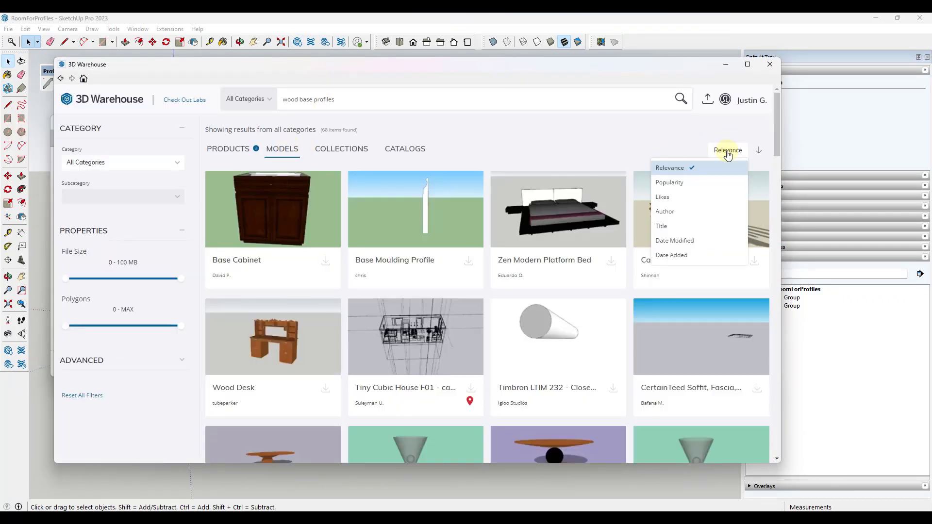
click(669, 182)
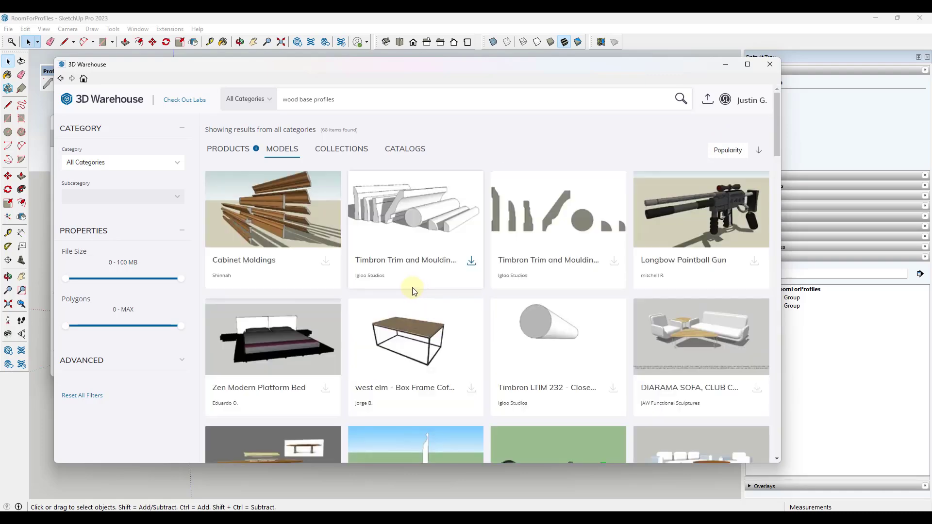
text(trim profile)
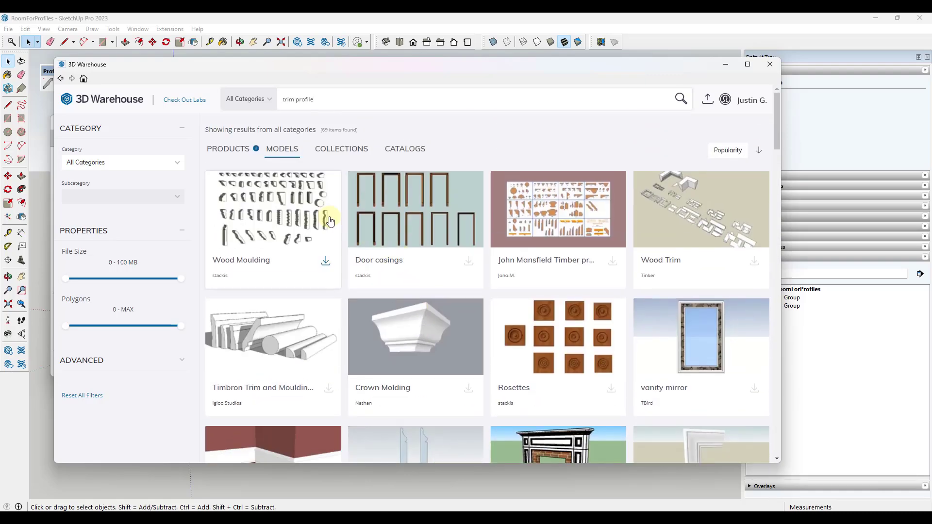
mouse_move(423, 200)
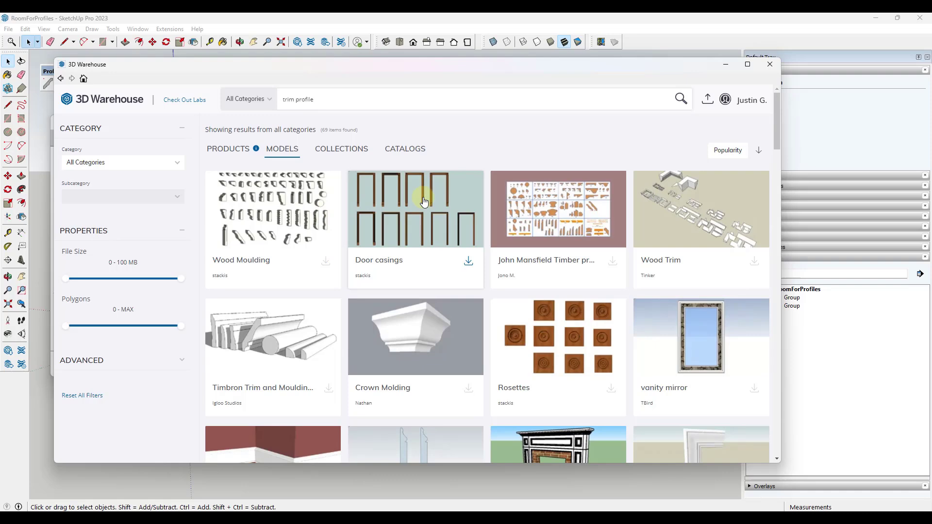
mouse_move(658, 220)
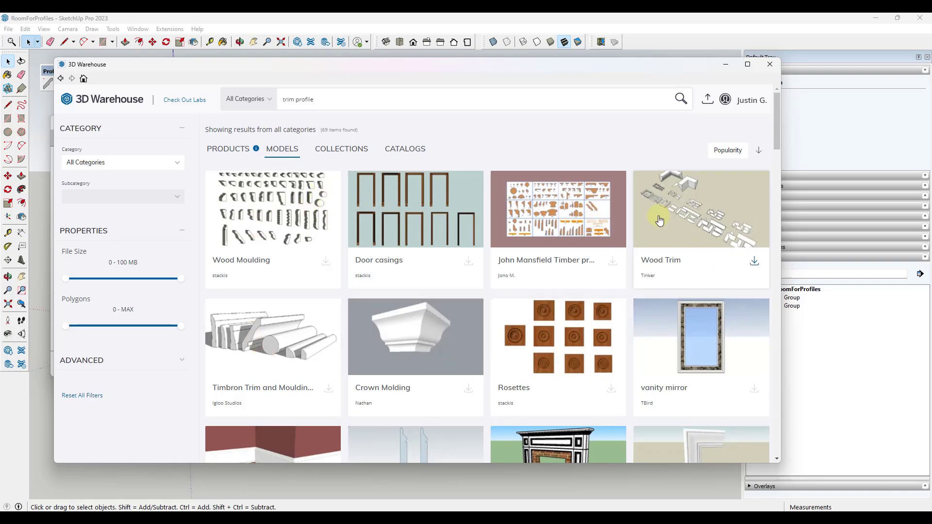
mouse_move(467, 389)
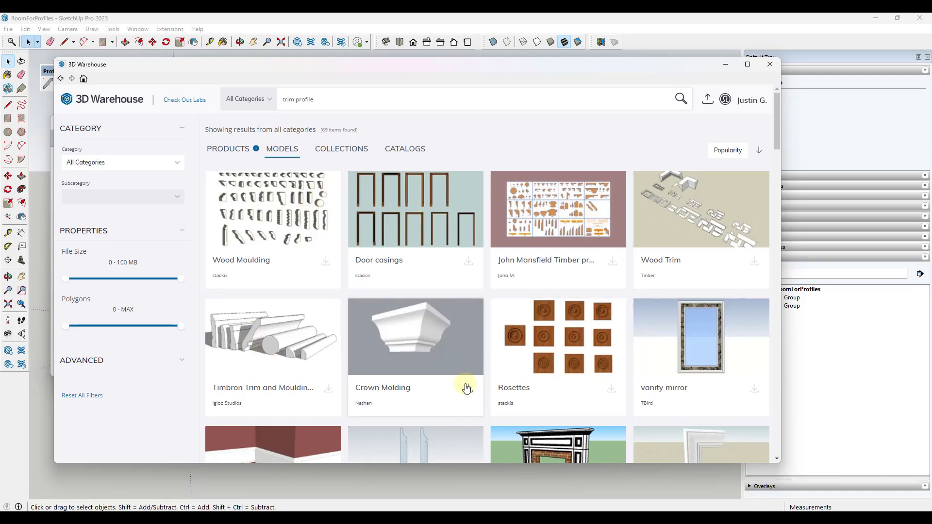
Step: Download the John Mansfield Timber profiles model from its 3D Warehouse page
click(558, 210)
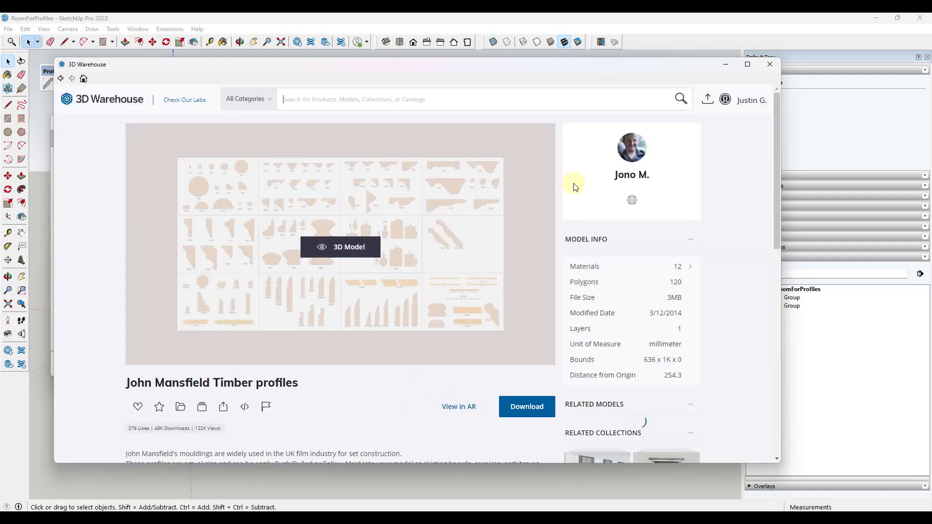
scroll(down, 3)
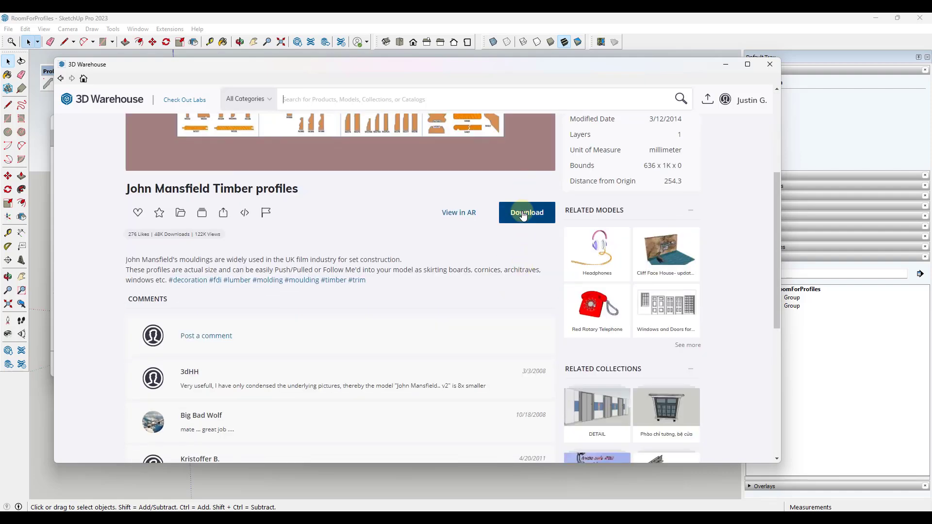
click(525, 213)
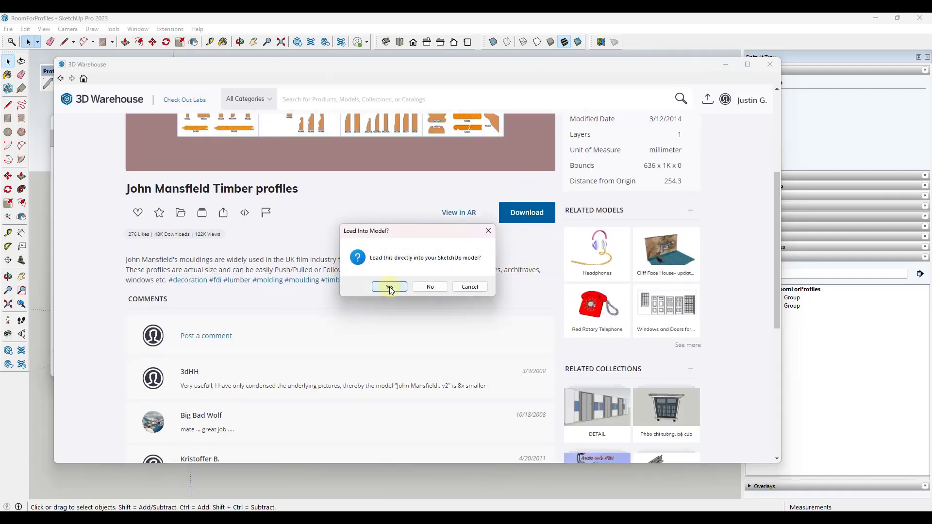
Step: Load the John Mansfield Timber profiles sheet into the model and place it beside the room
click(389, 286)
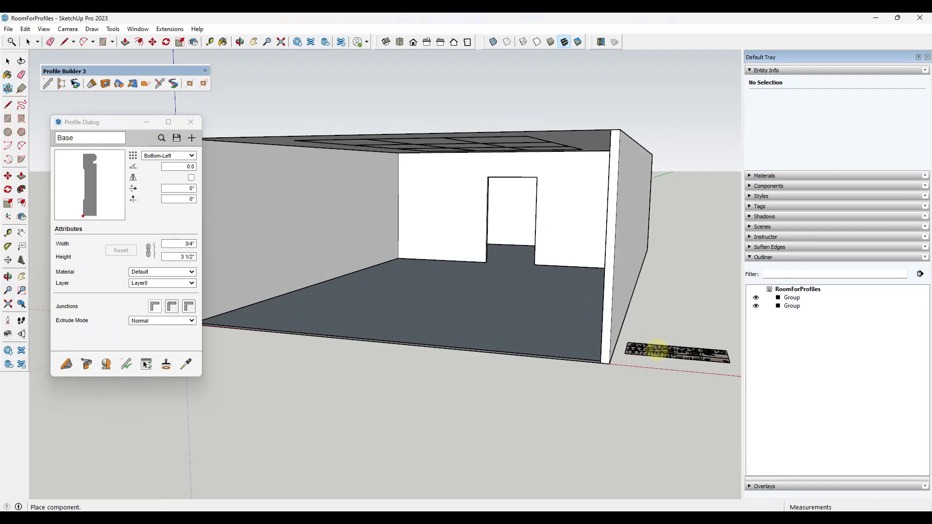
click(675, 353)
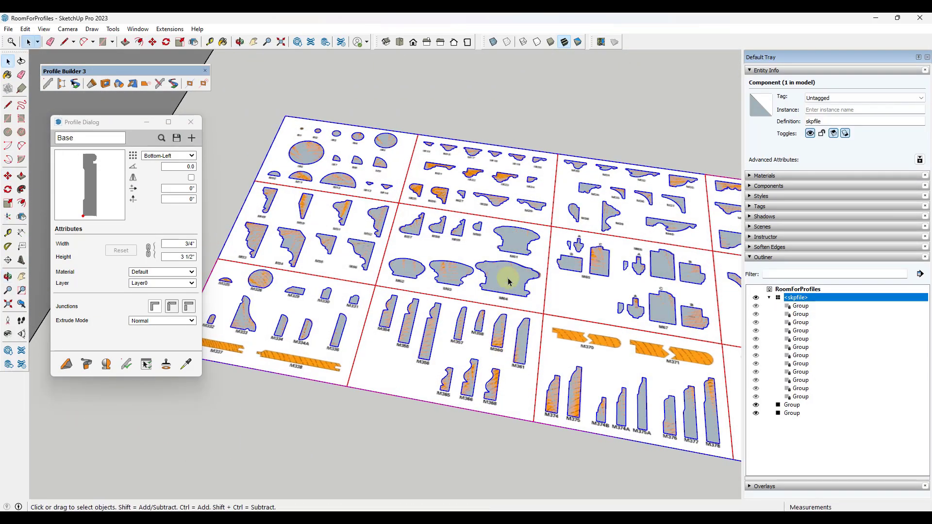
scroll(down, 3)
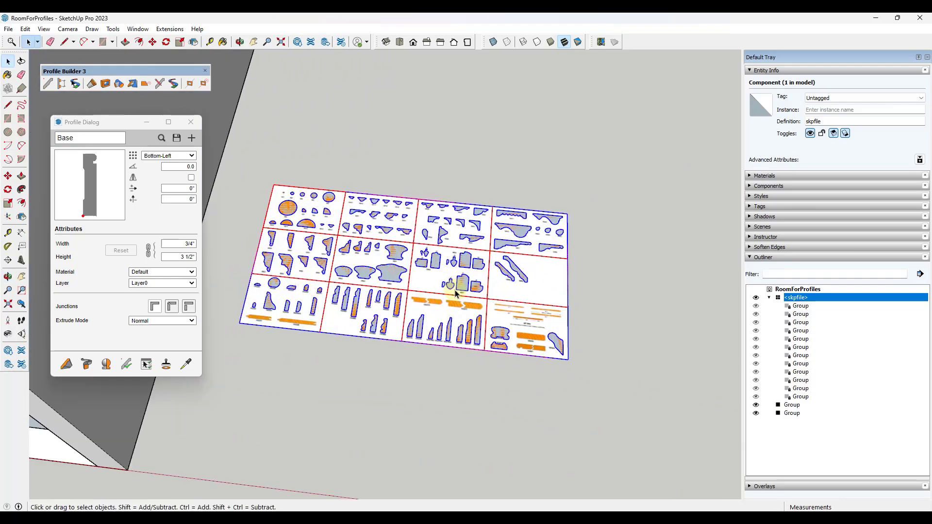
scroll(up, 3)
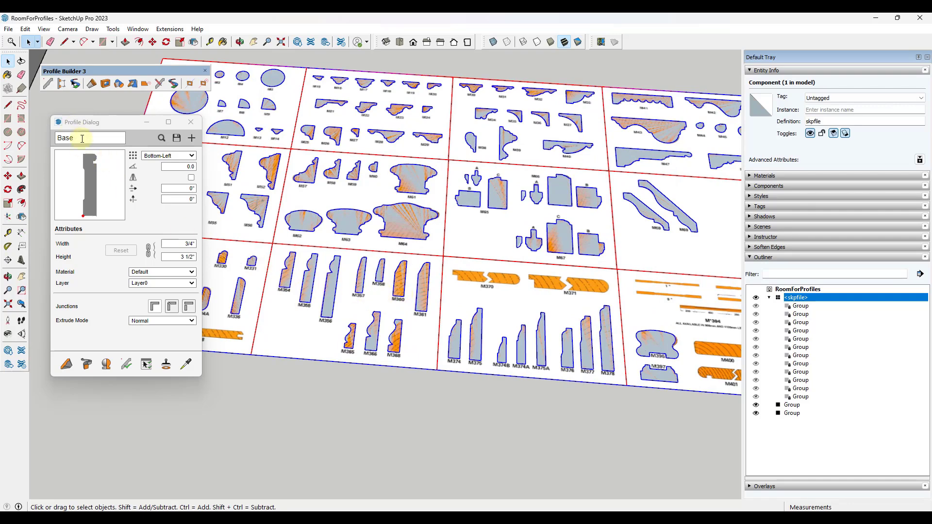
mouse_move(214, 219)
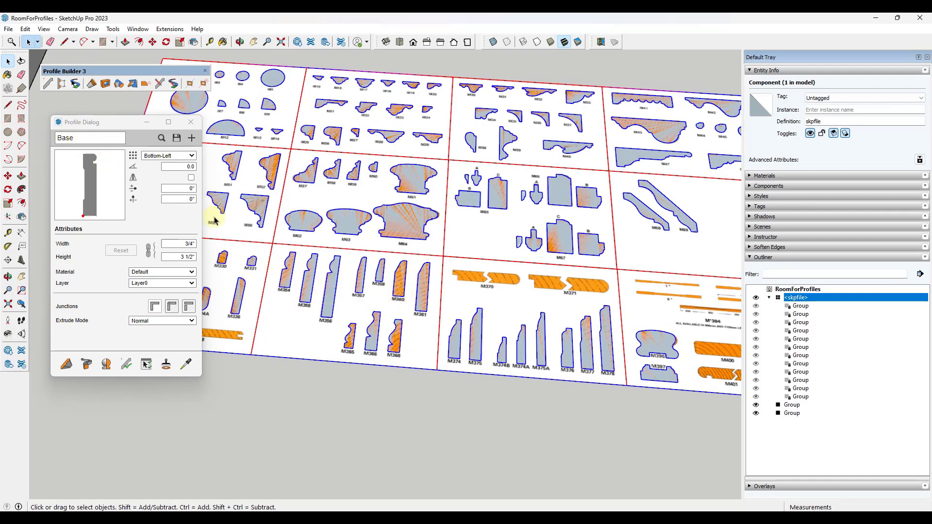
Step: Explode the profiles sheet into separate profile groups and select one profile face
right_click(436, 238)
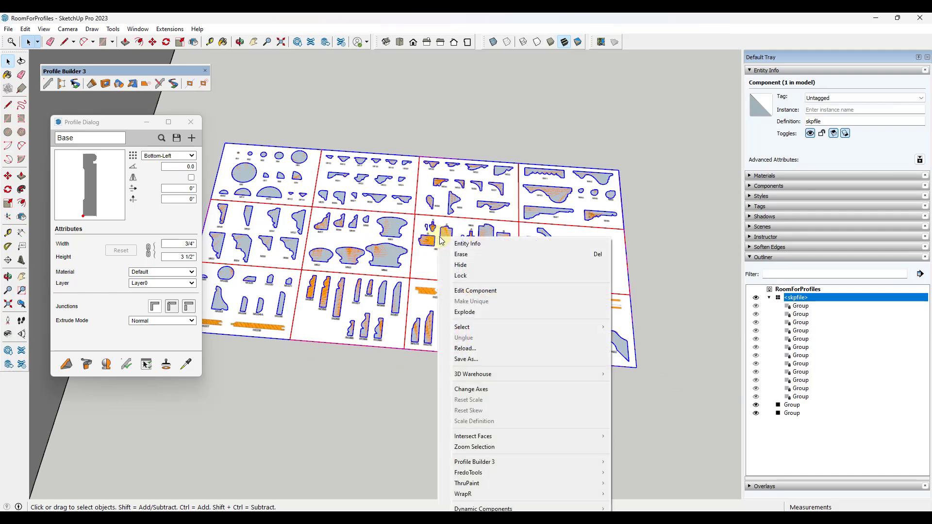
click(464, 312)
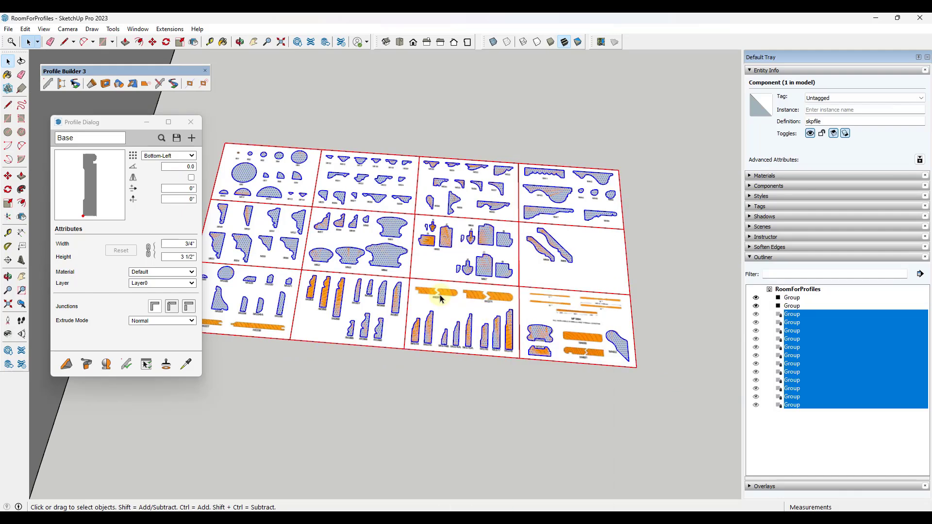
click(375, 327)
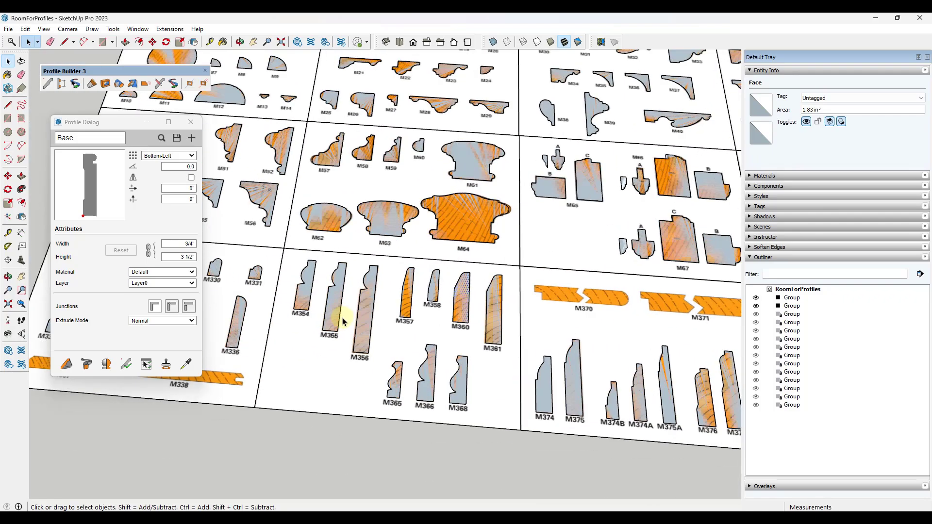
mouse_move(369, 344)
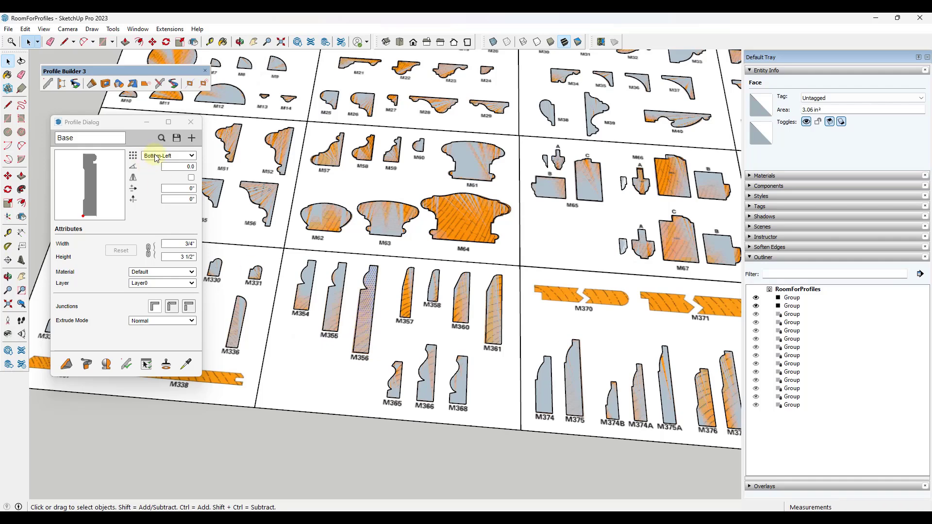
Step: Create a new profile from the M356 face named 'Base - M356'
click(191, 138)
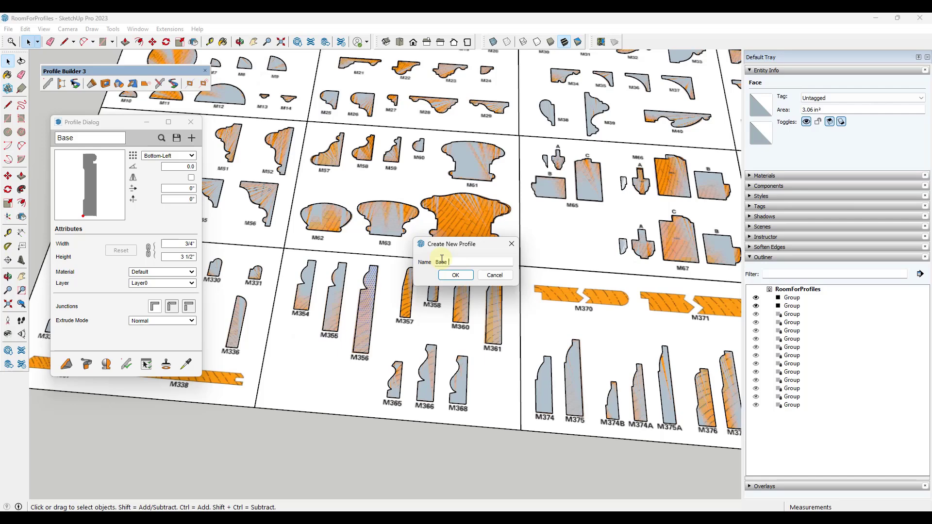
text(- M356)
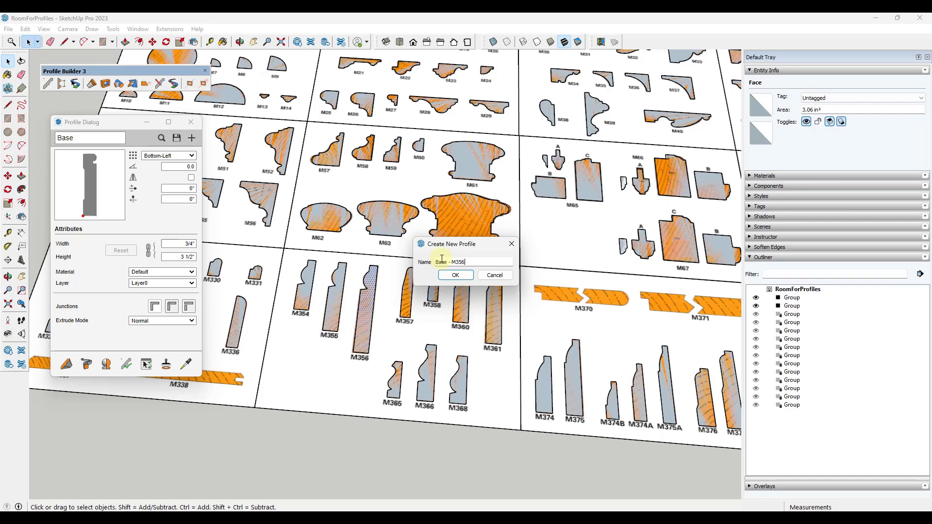
click(454, 275)
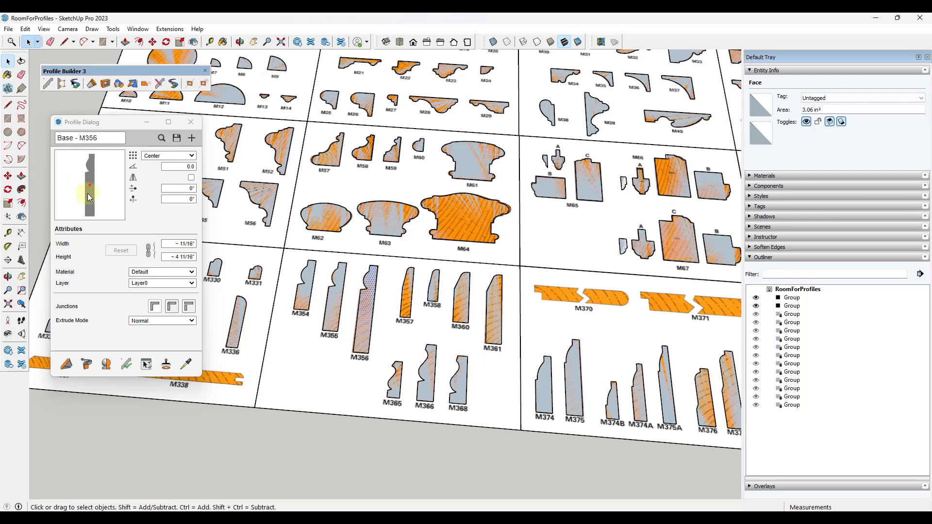
mouse_move(89, 191)
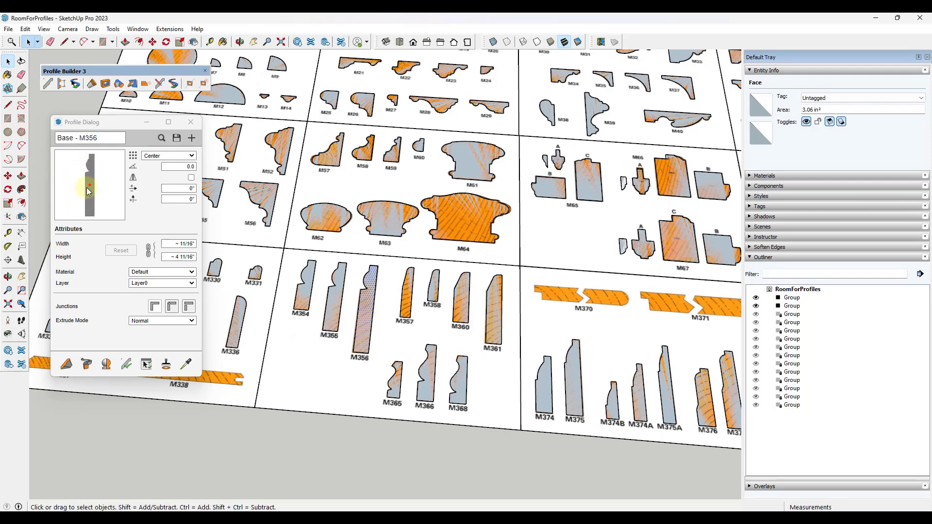
mouse_move(89, 189)
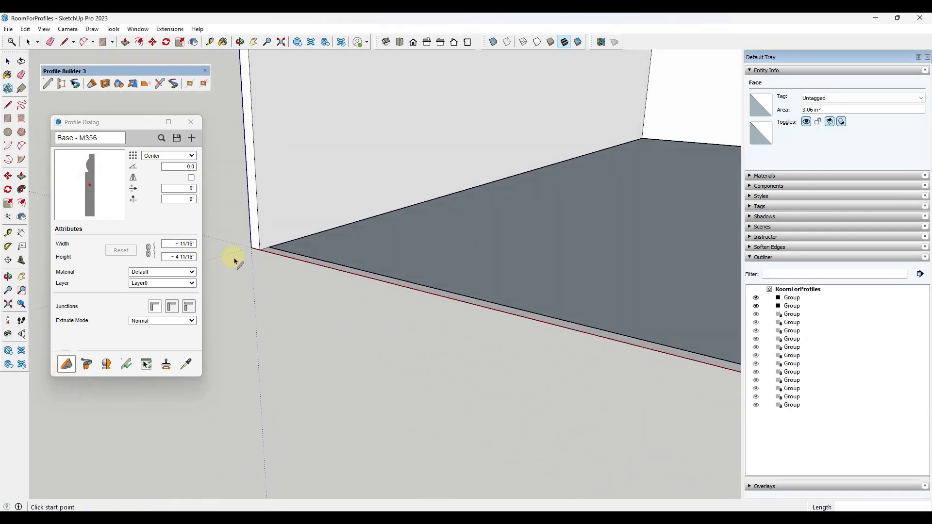
Step: Build the Base - M356 trim from the room corner along the wall base
click(260, 249)
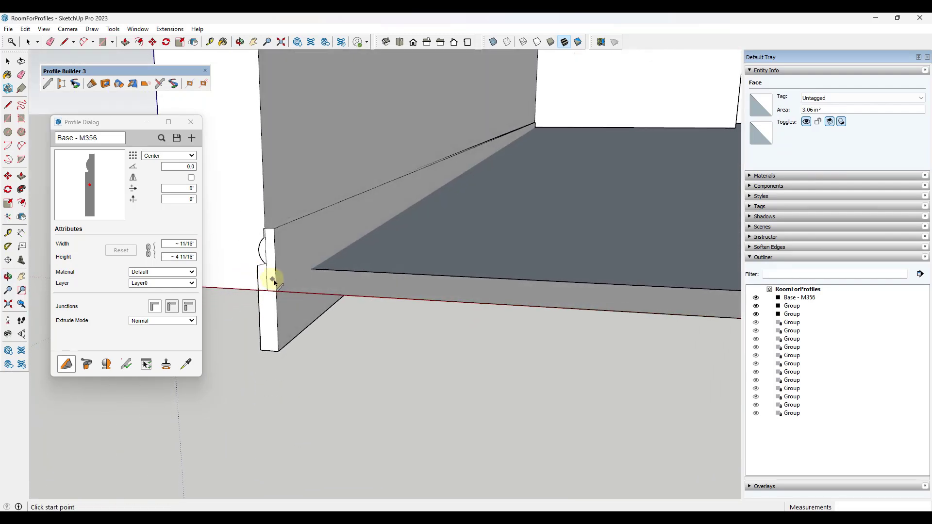
click(30, 41)
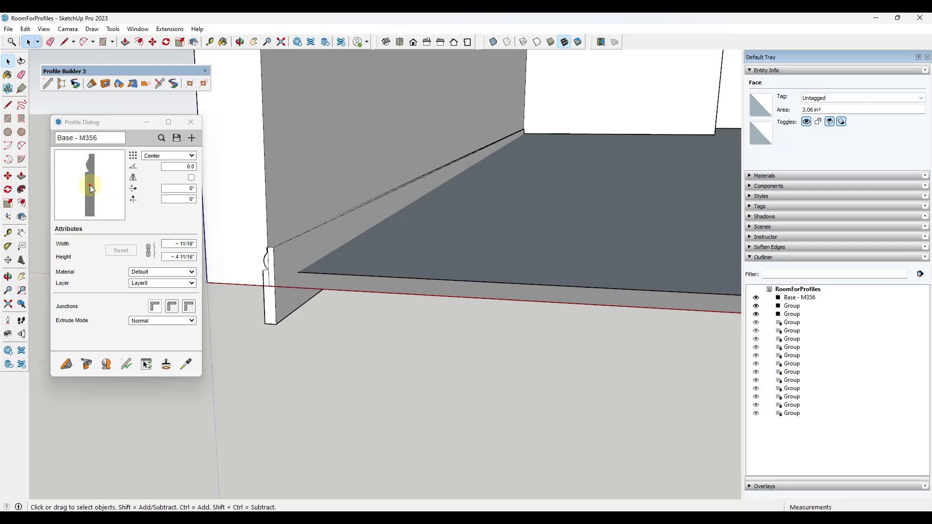
mouse_move(268, 292)
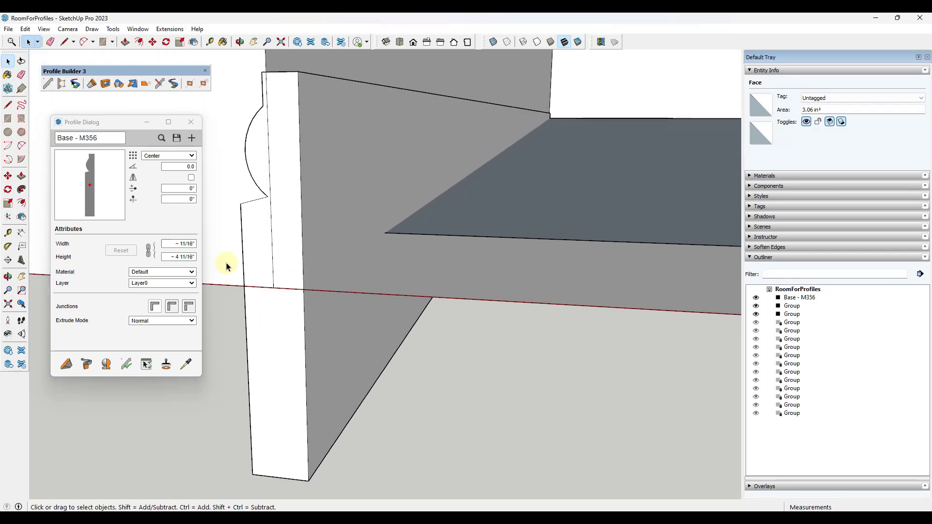
mouse_move(117, 204)
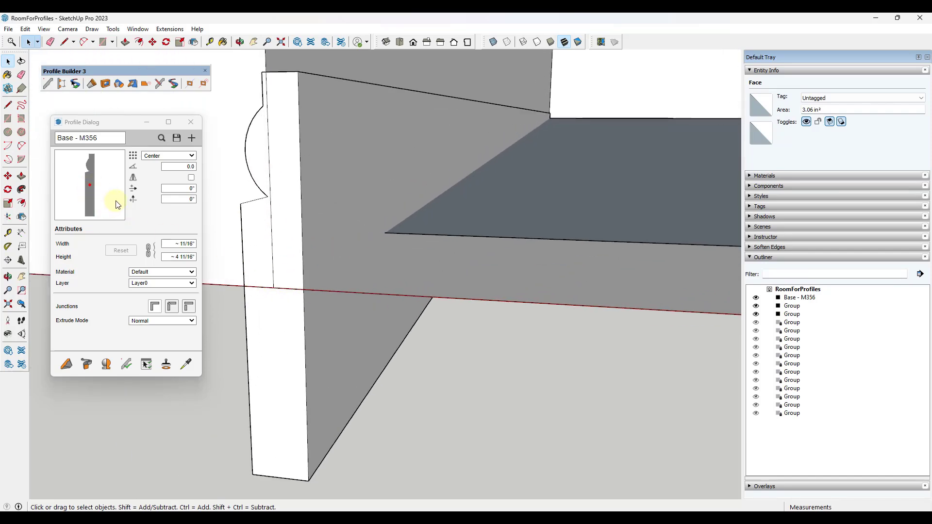
Step: Anchor the Base - M356 profile at bottom-right and apply that placement to the existing baseboard
click(192, 156)
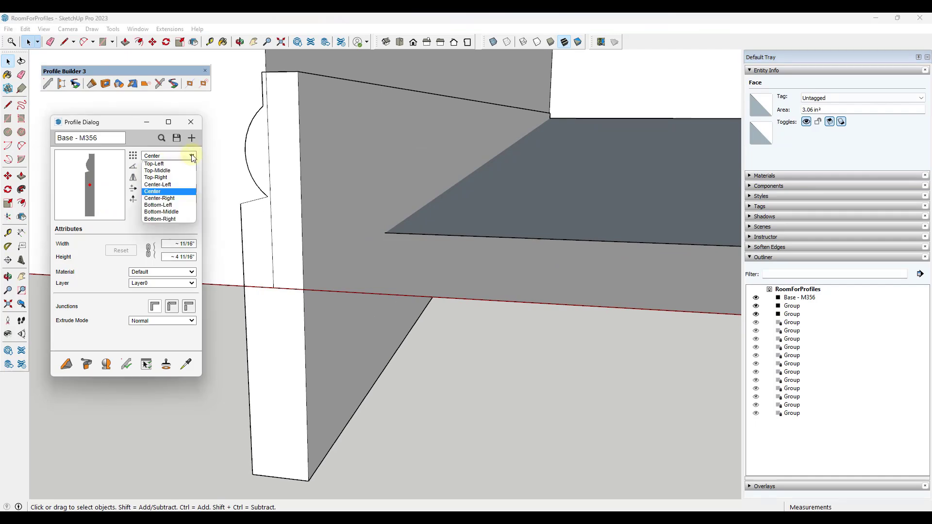
click(160, 219)
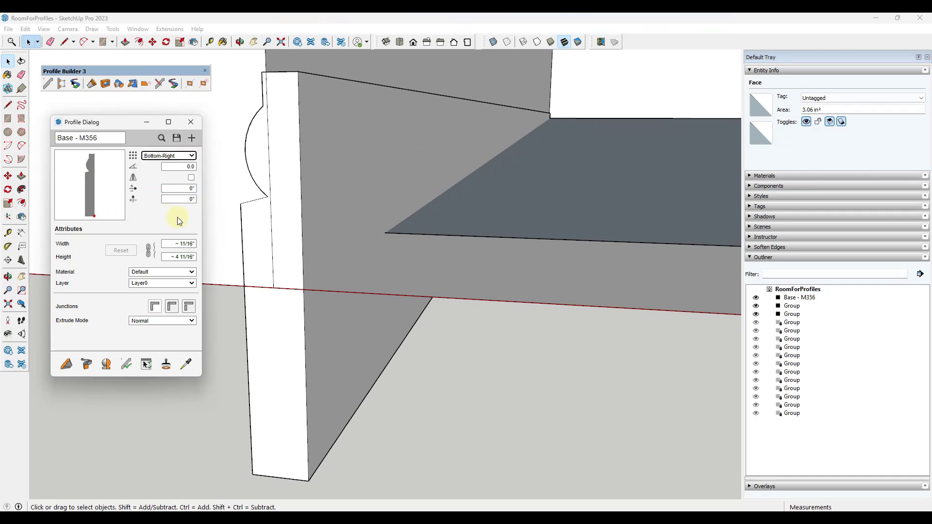
mouse_move(150, 183)
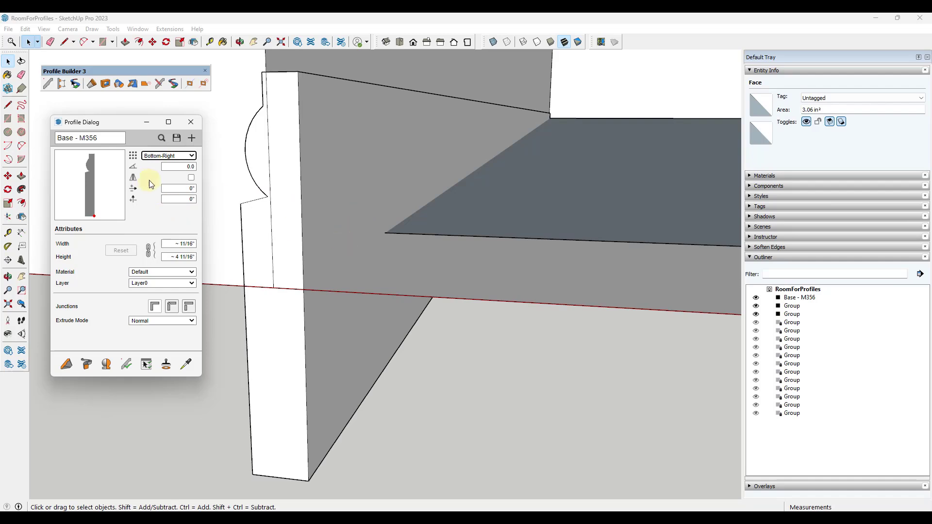
click(353, 232)
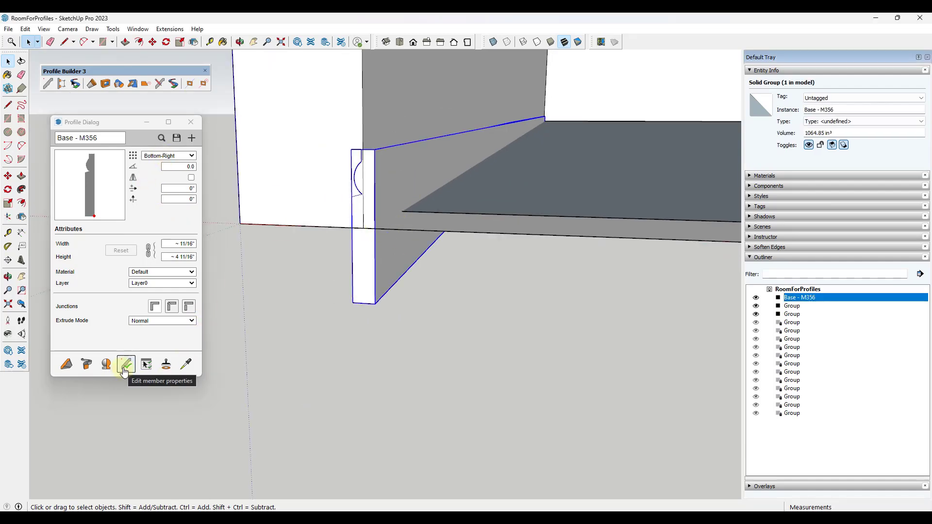
click(126, 365)
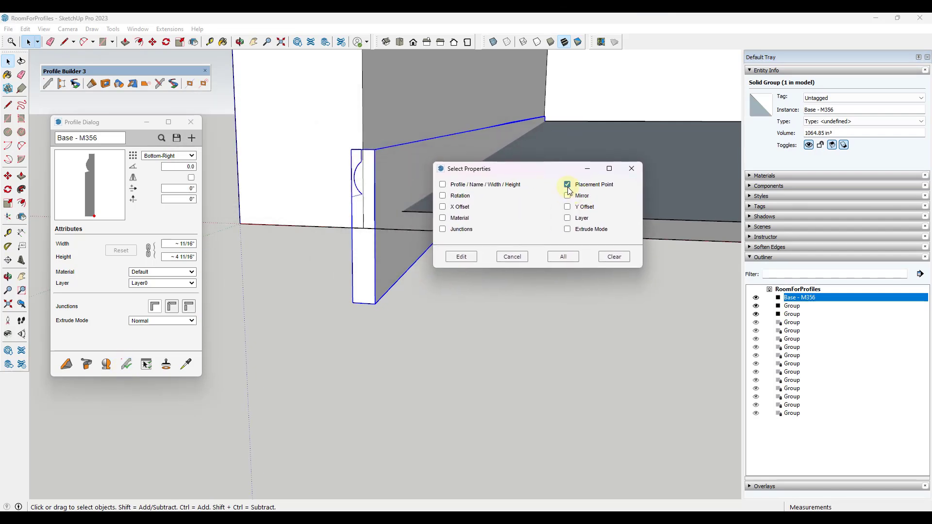
click(460, 257)
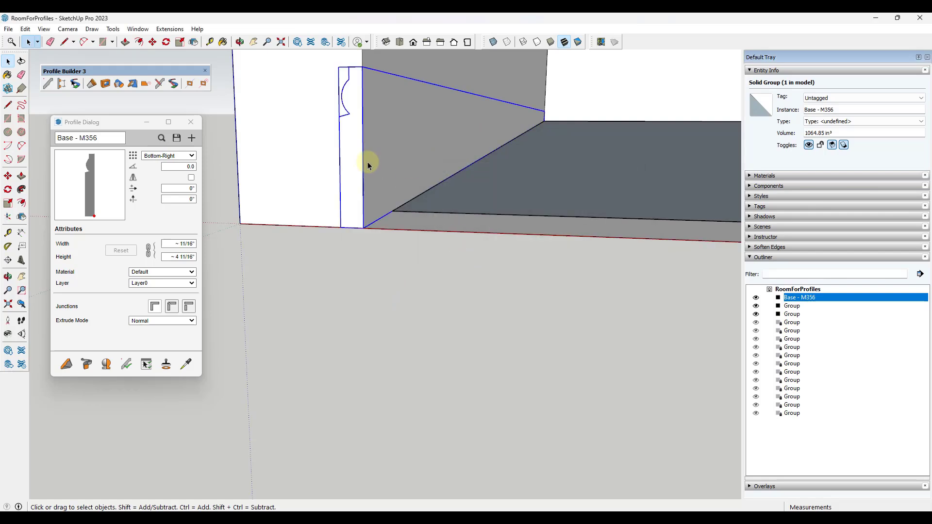
mouse_move(381, 210)
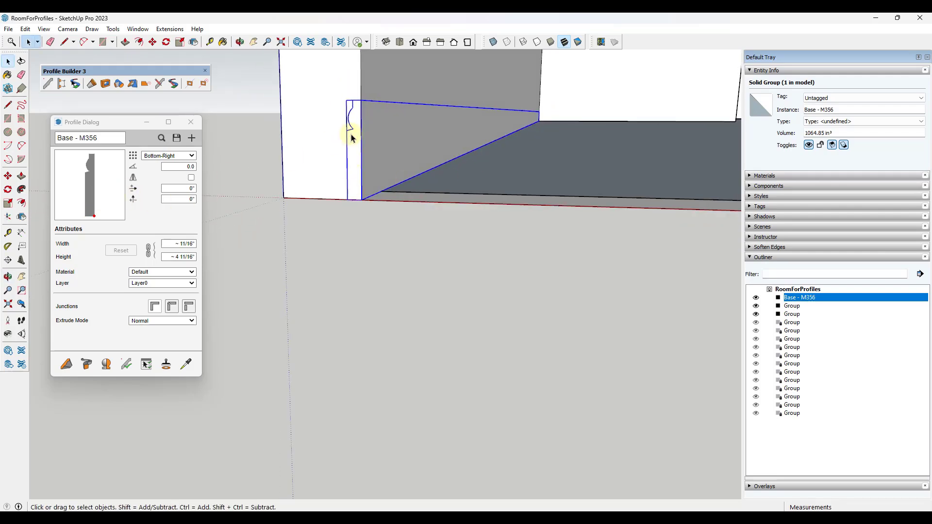
Step: Mirror the Base - M356 profile and apply the mirror setting to the baseboard piece
click(192, 177)
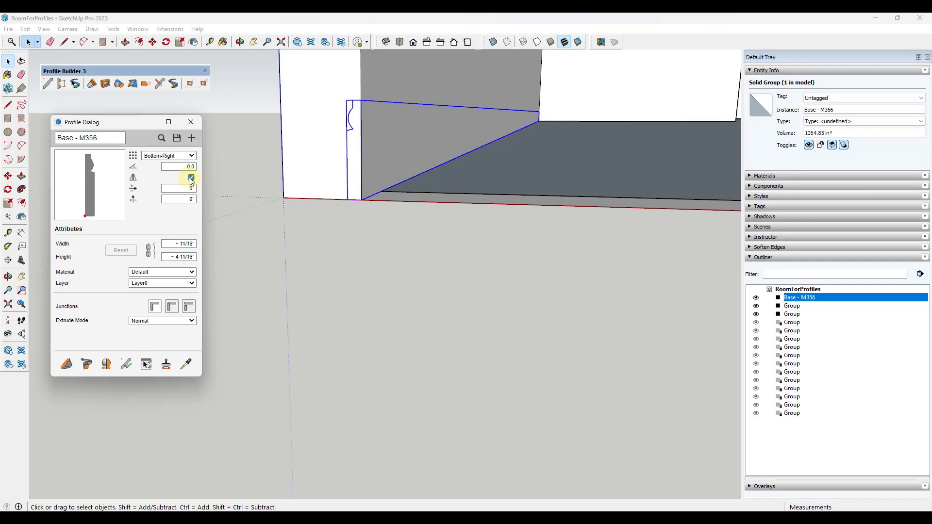
click(125, 364)
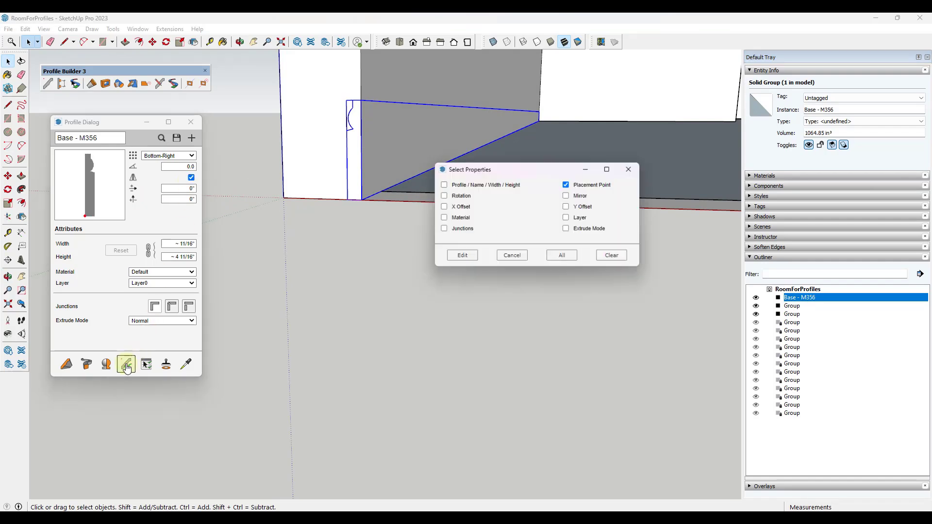
click(566, 195)
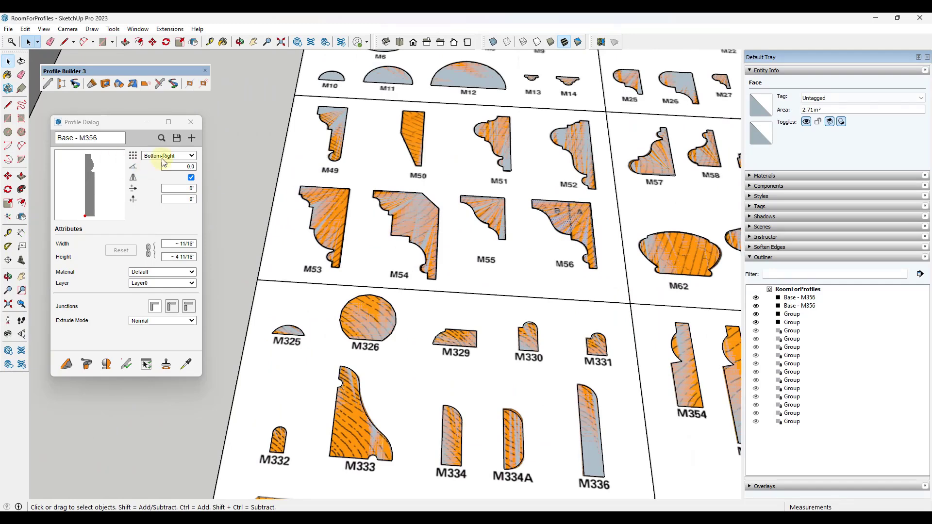
Step: Create a new profile from the M56 face named 'Crown Molding - M56'
click(191, 138)
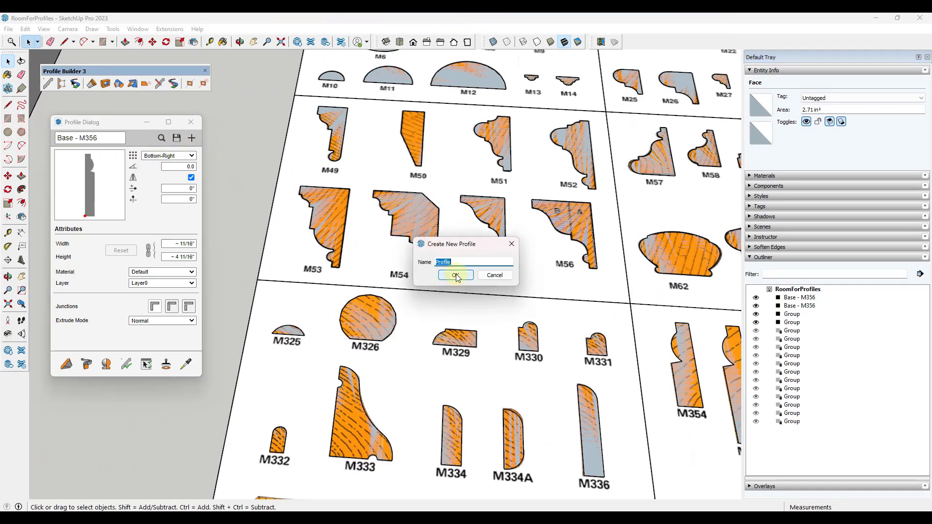
text(Crown Mo)
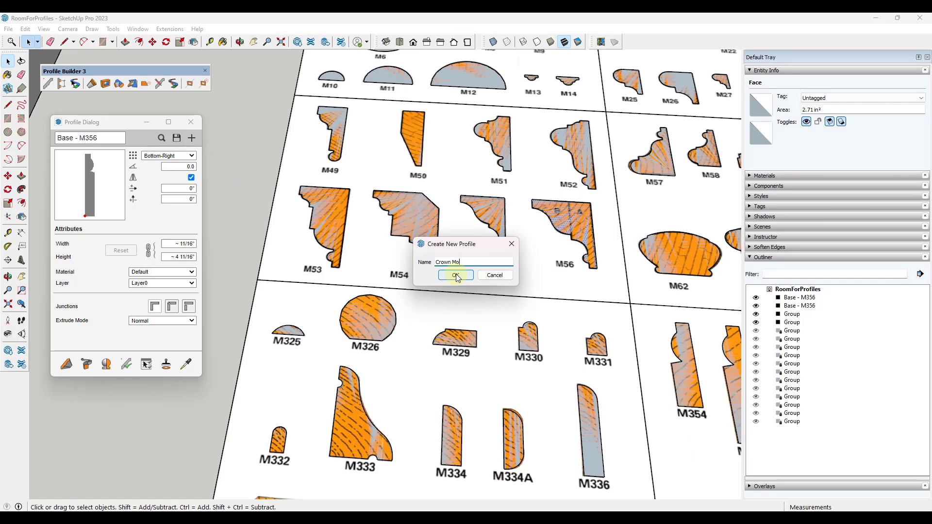
text(ding - M56)
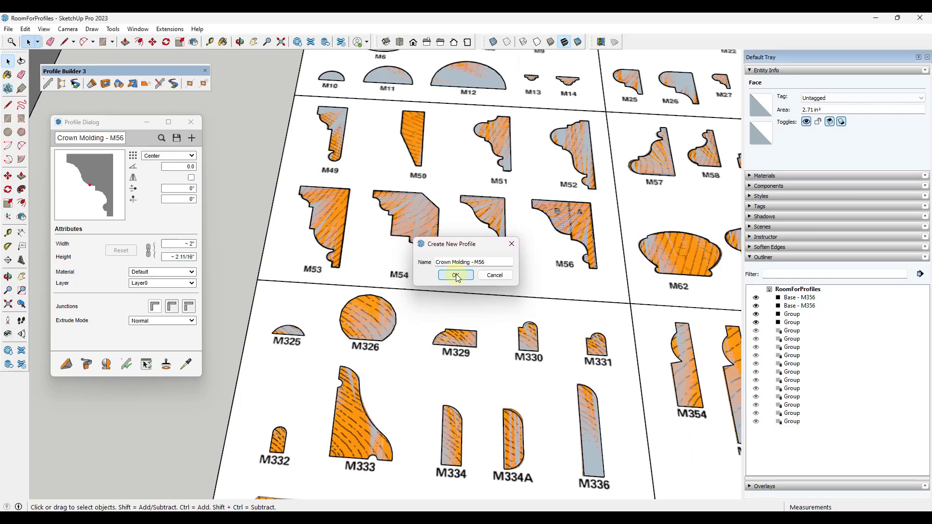
click(454, 275)
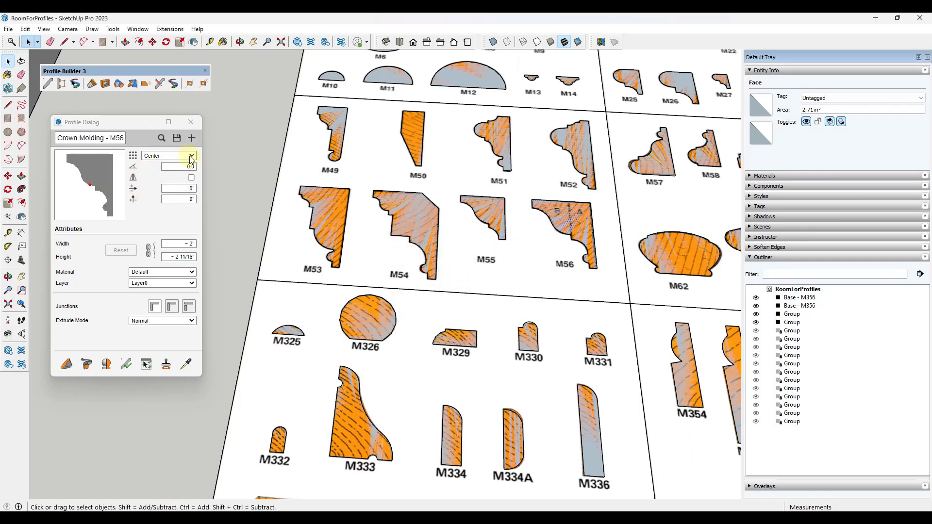
Step: Anchor the Crown Molding - M56 profile at its top-right placement point
click(192, 155)
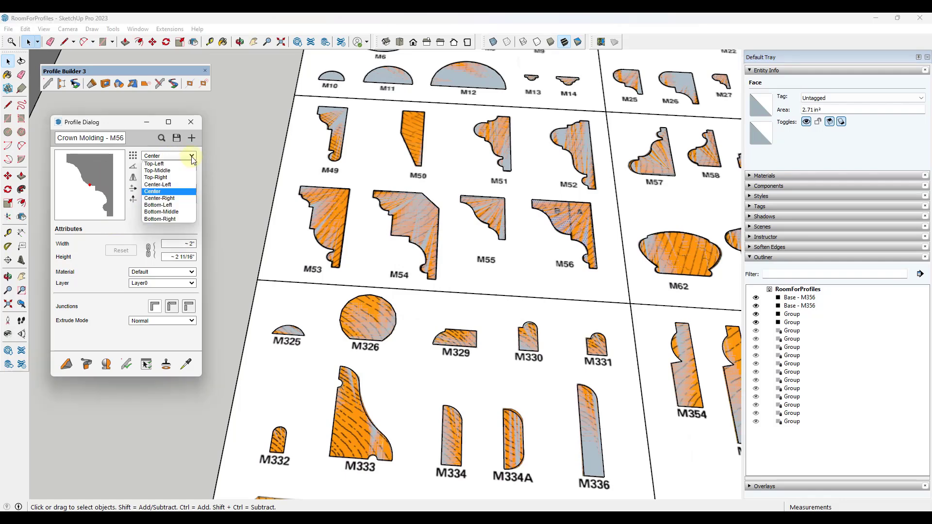
mouse_move(156, 176)
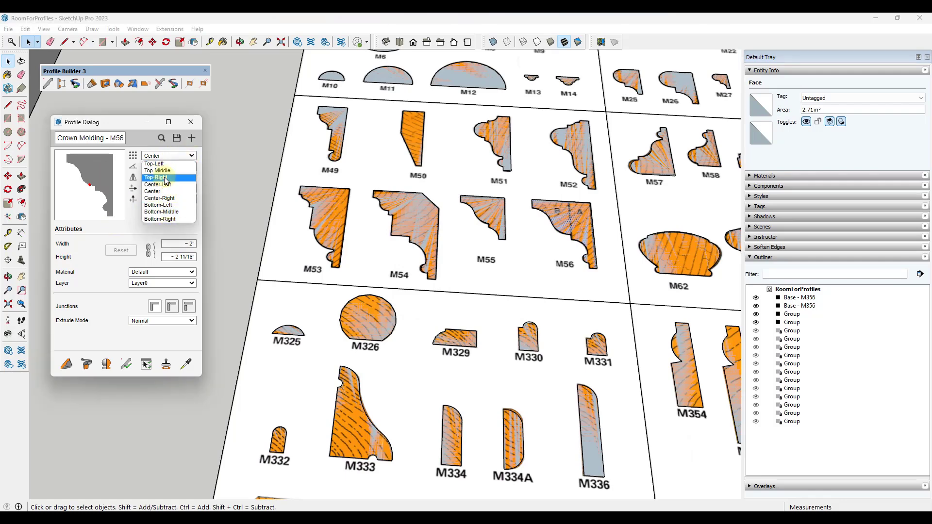
click(157, 177)
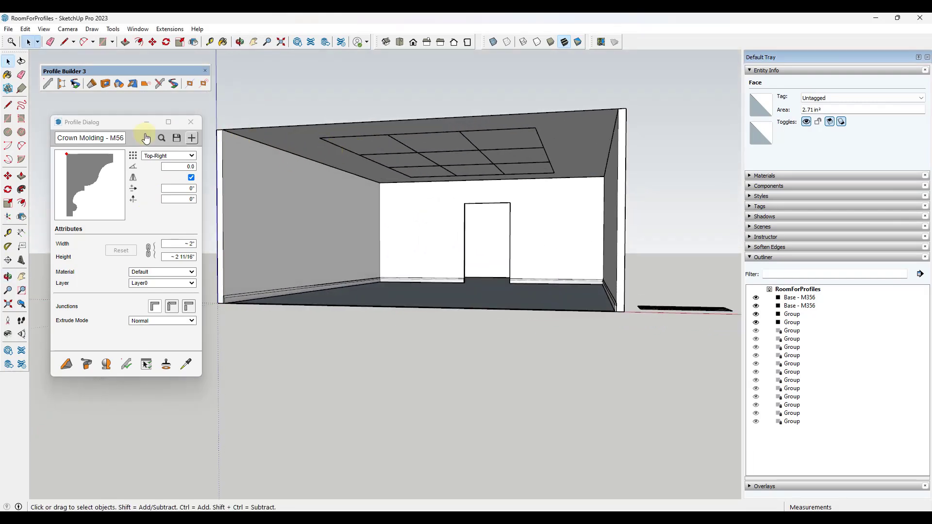
Step: Build the Crown Molding - M56 trim along the ceiling edges from the ceiling corner
click(66, 364)
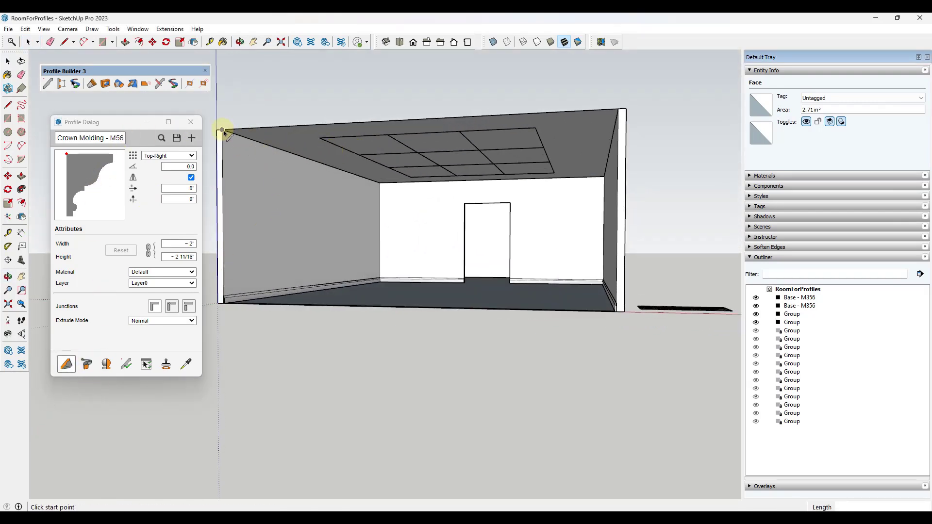
click(600, 176)
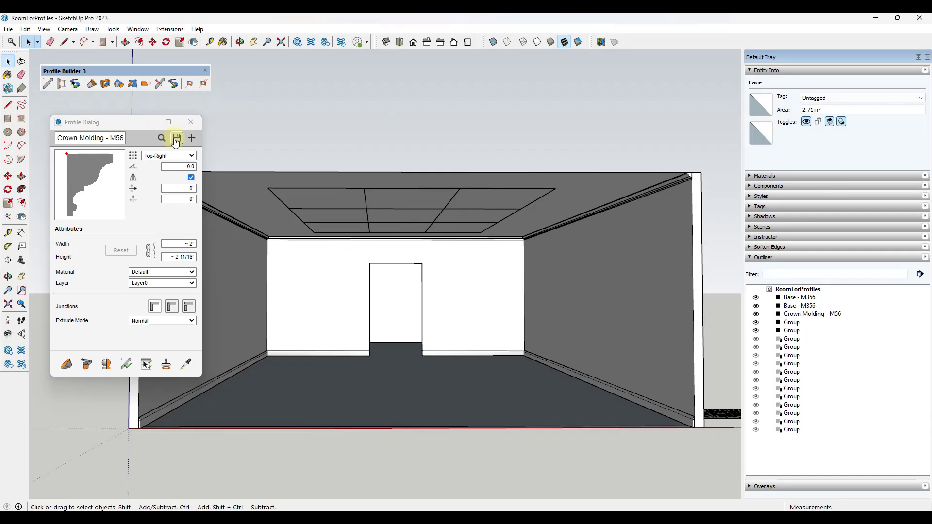
mouse_move(176, 138)
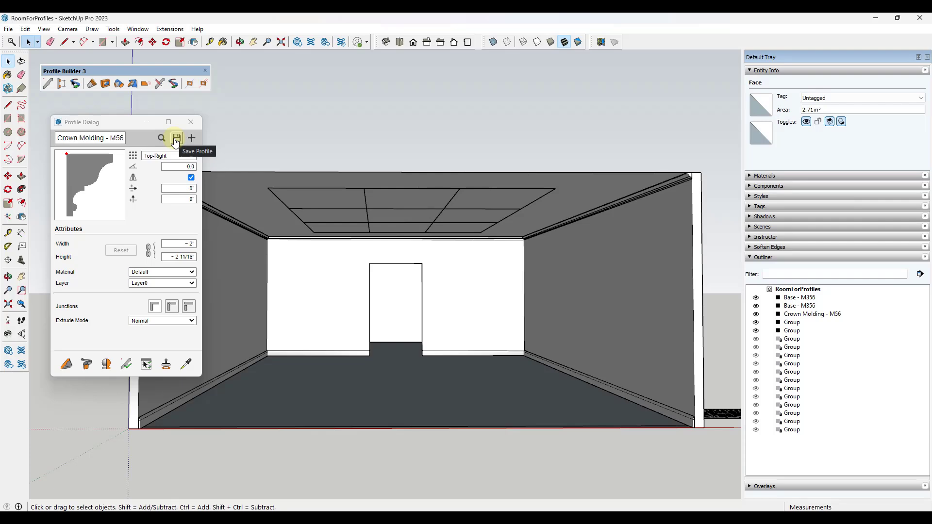
Step: Save the Crown Molding - M56 profile into the Profile Builder Profiles > Wood Trim folder
click(175, 138)
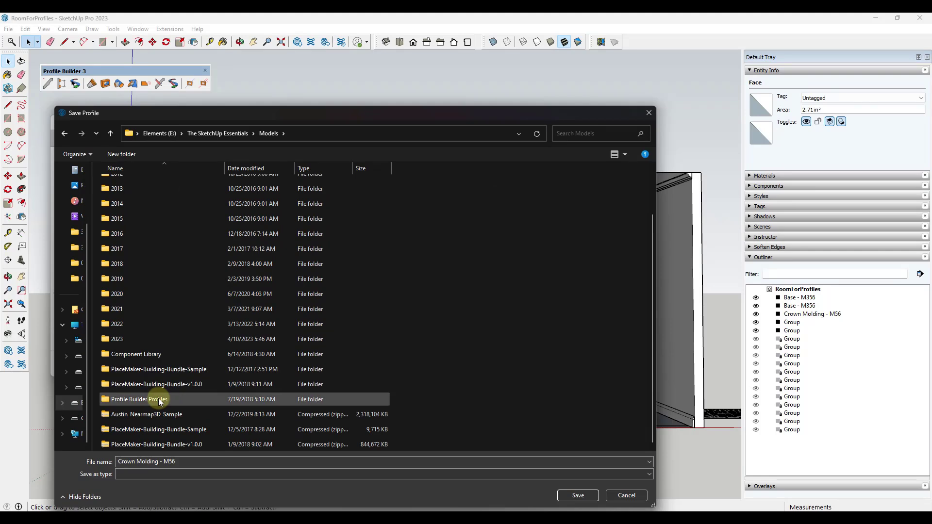
mouse_move(138, 399)
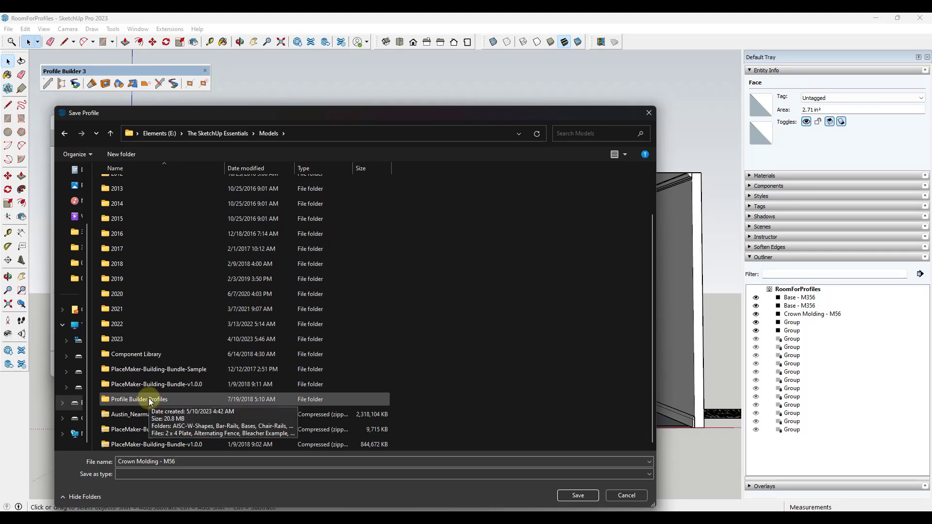
double_click(139, 399)
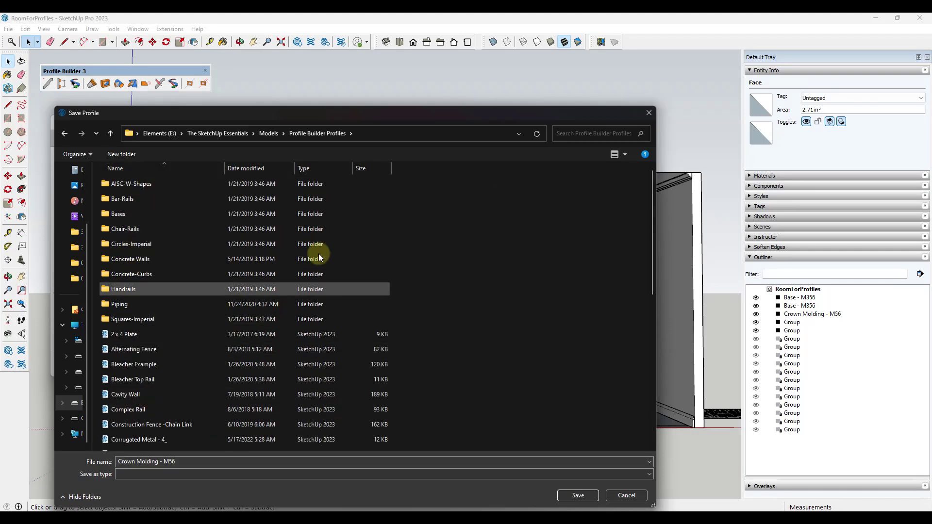
mouse_move(182, 259)
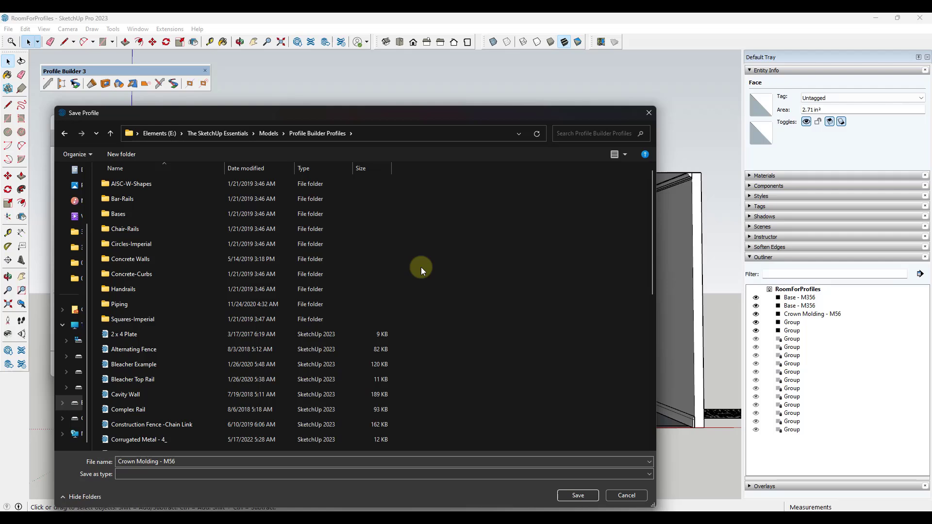
mouse_move(537, 361)
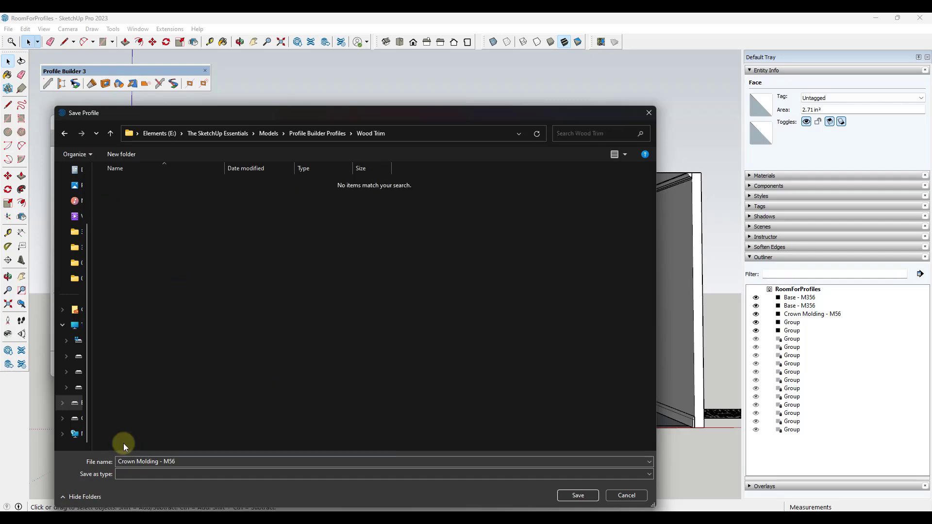
click(576, 495)
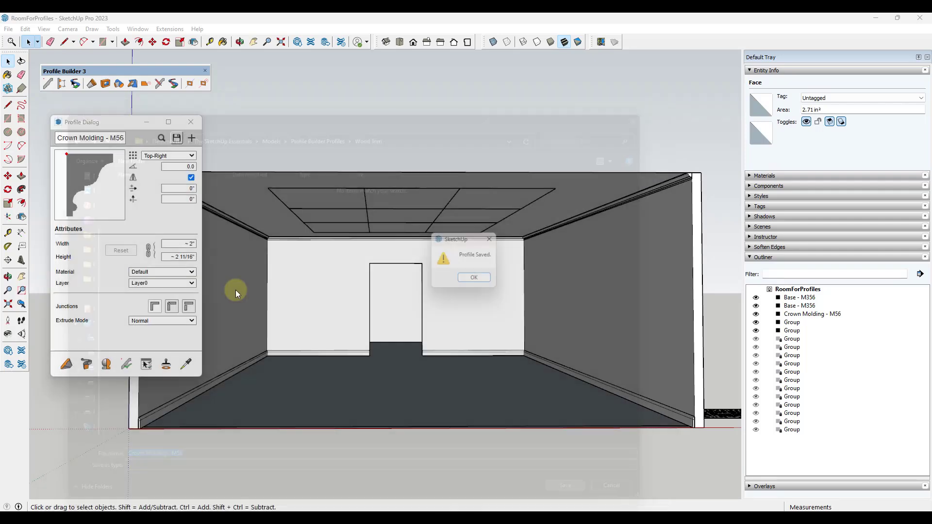
click(474, 277)
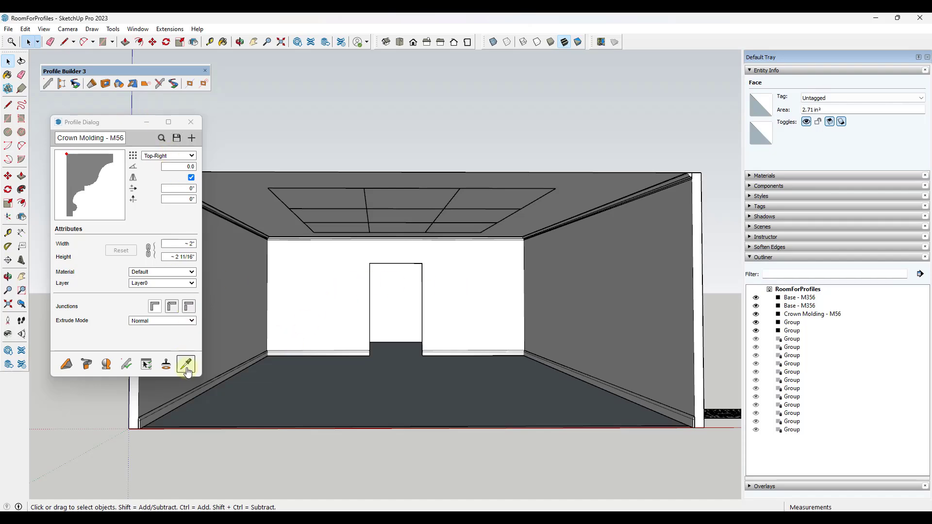
Step: Eyedrop the baseboard and save its Base - M356 profile into Wood Trim as well
click(187, 365)
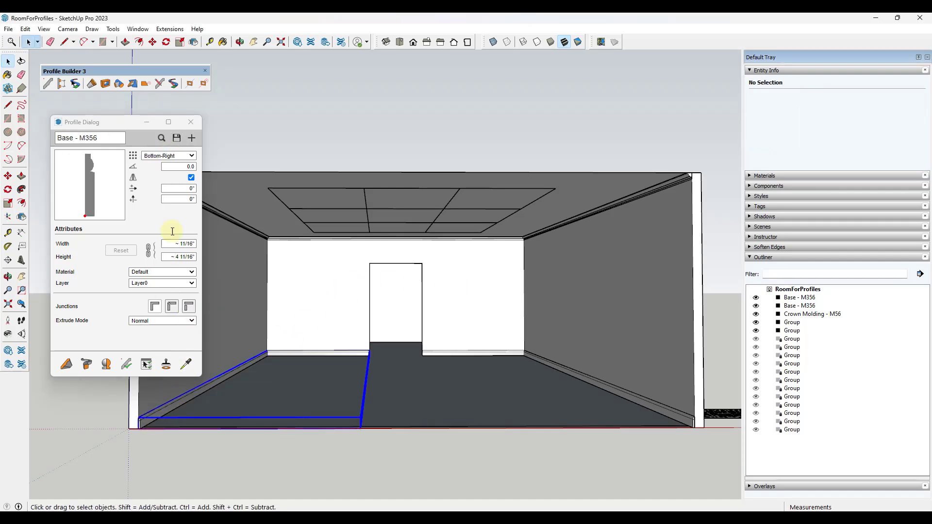
click(177, 137)
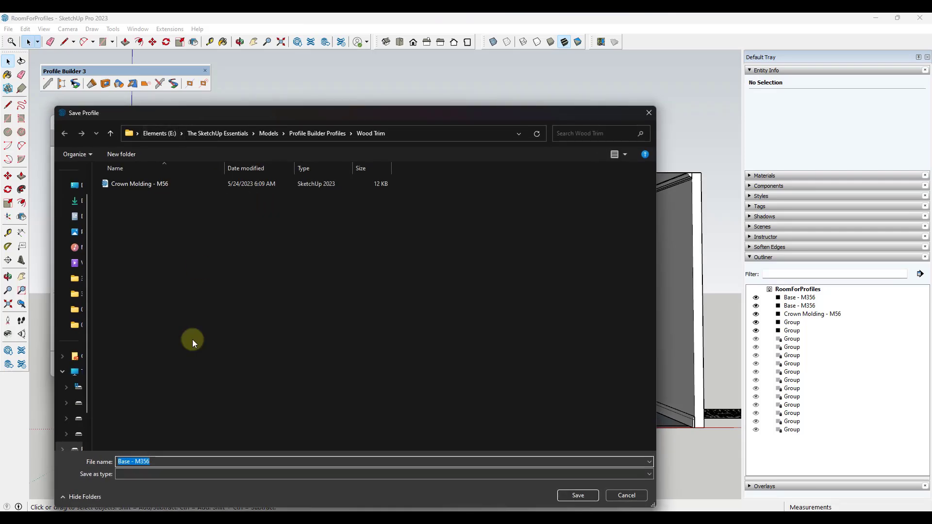
click(576, 495)
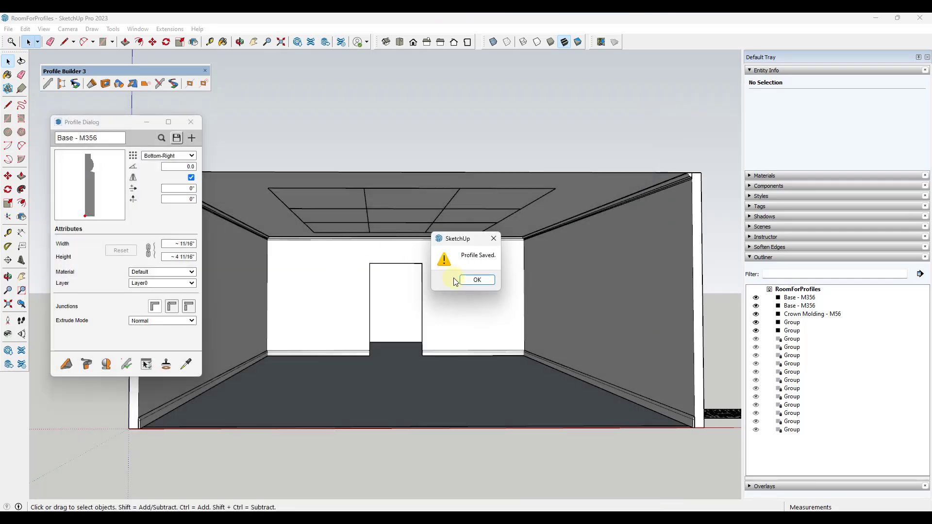
click(476, 279)
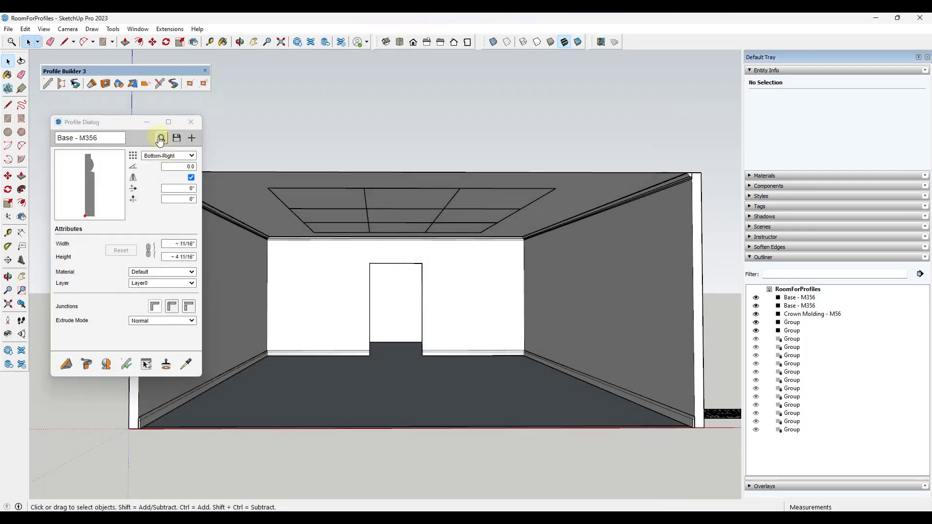
Step: Browse the Wood Trim folder to confirm Base - M356 and Crown Molding - M56 are saved, then close the browser
click(159, 138)
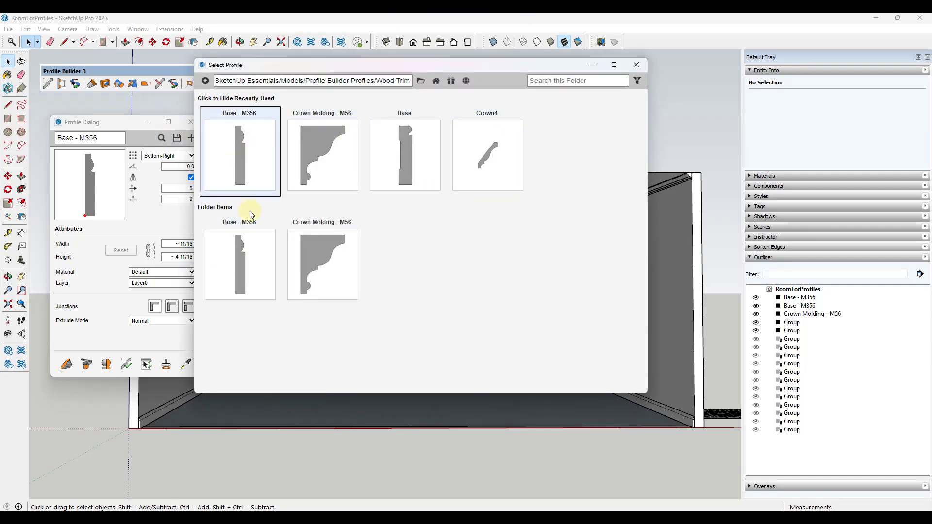
click(240, 263)
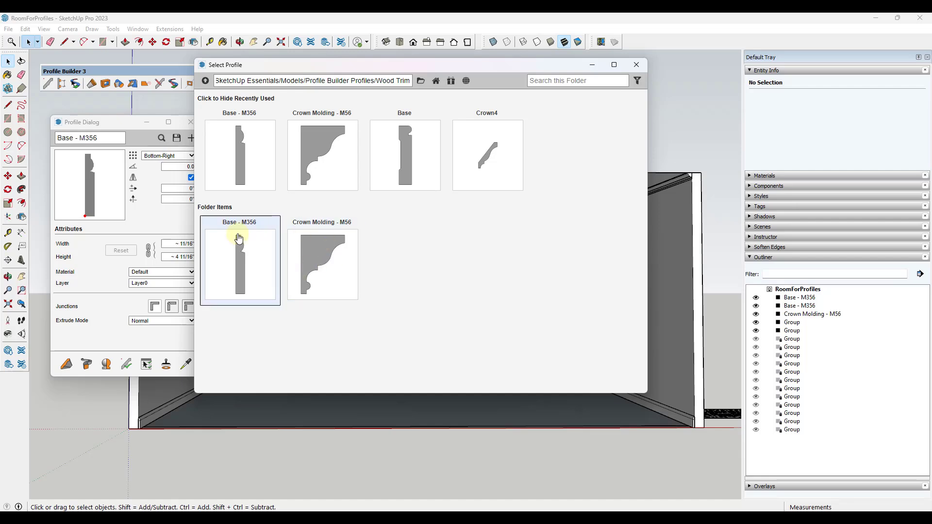
click(323, 264)
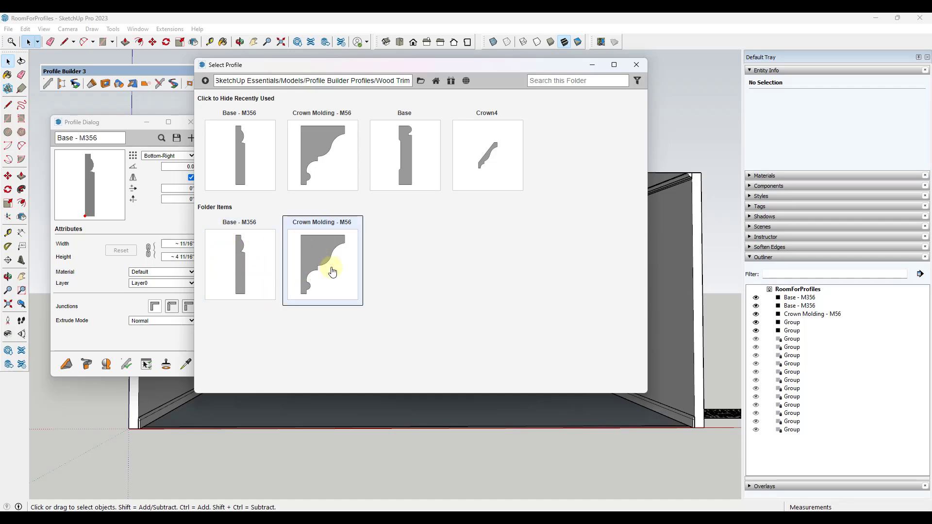
mouse_move(384, 278)
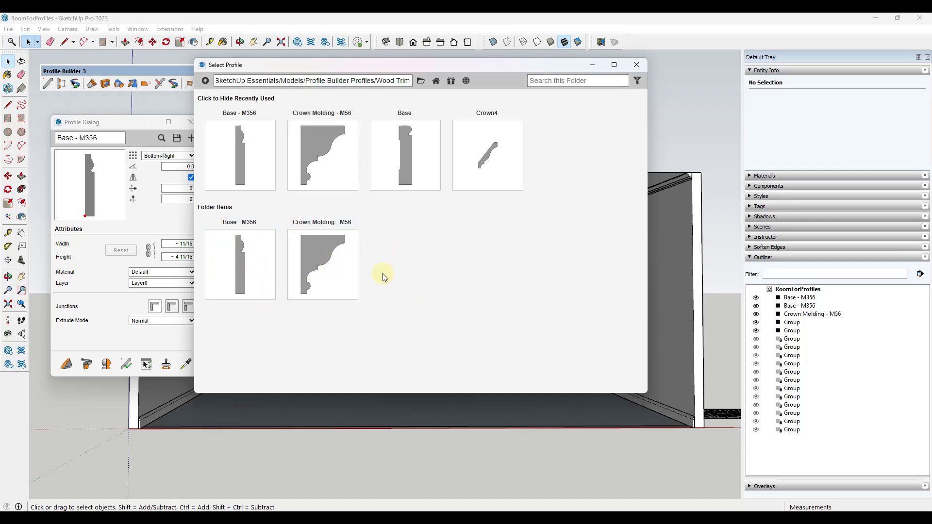
click(636, 64)
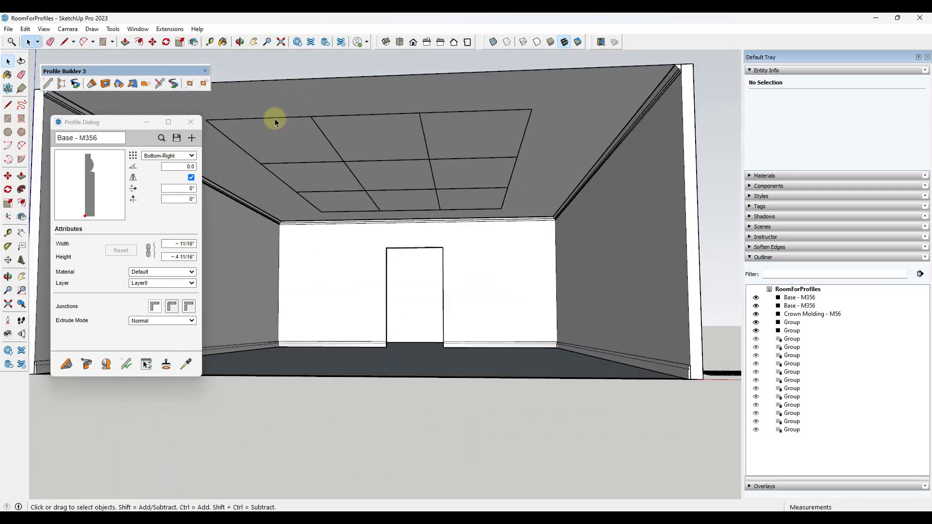
Step: Select the group holding the ceiling grid to inspect it
click(348, 153)
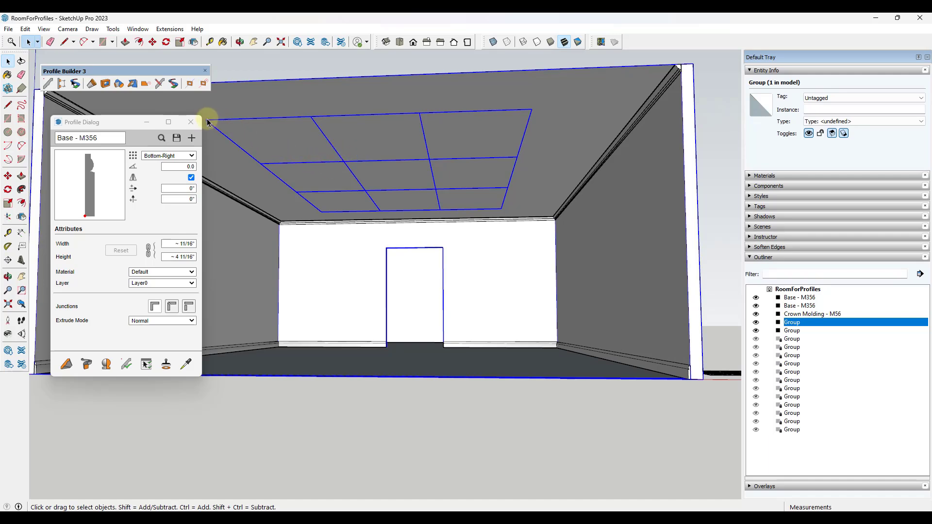
mouse_move(510, 186)
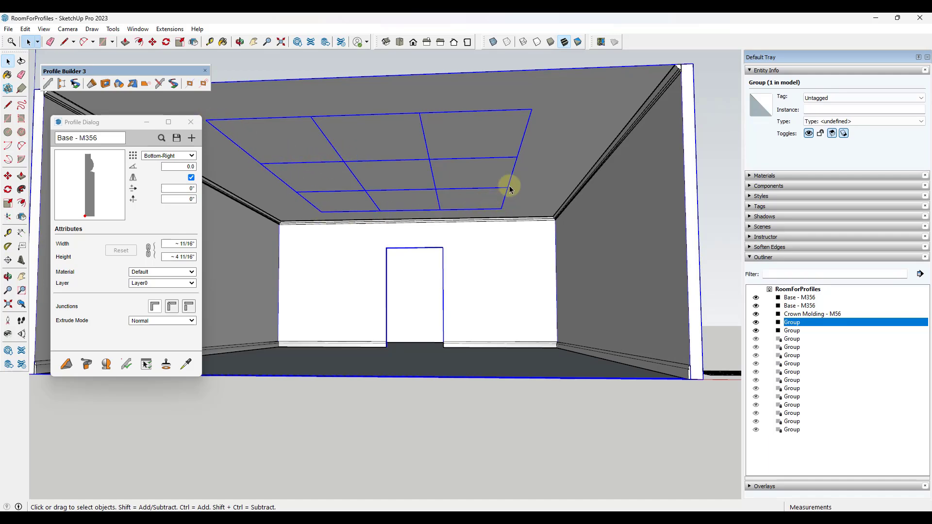
mouse_move(220, 123)
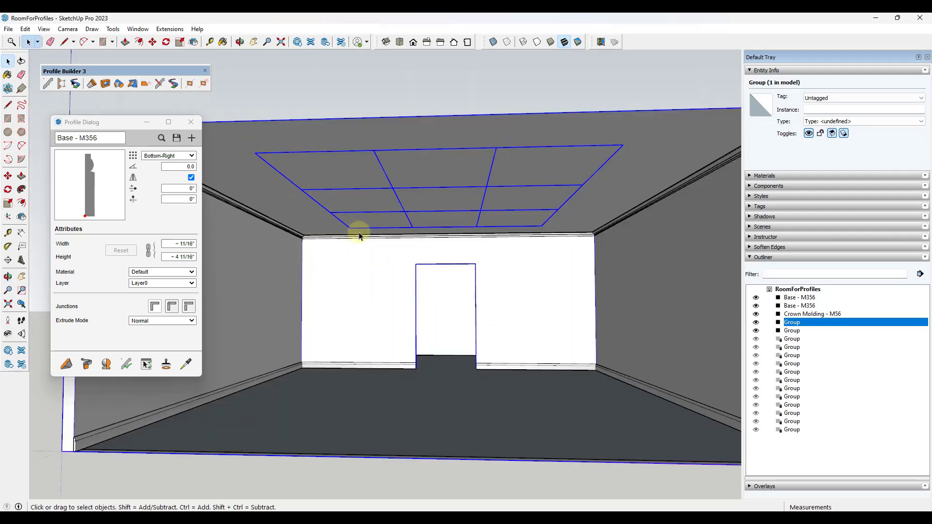
mouse_move(369, 157)
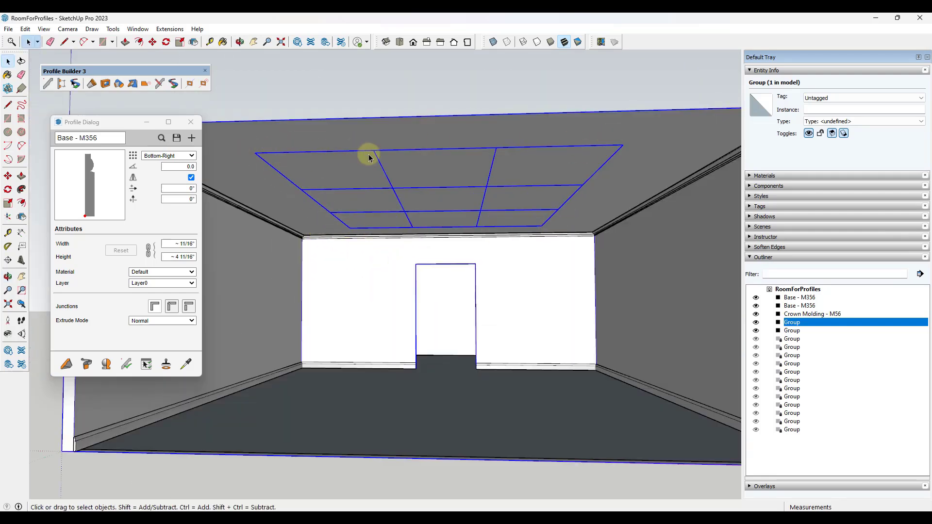
mouse_move(381, 166)
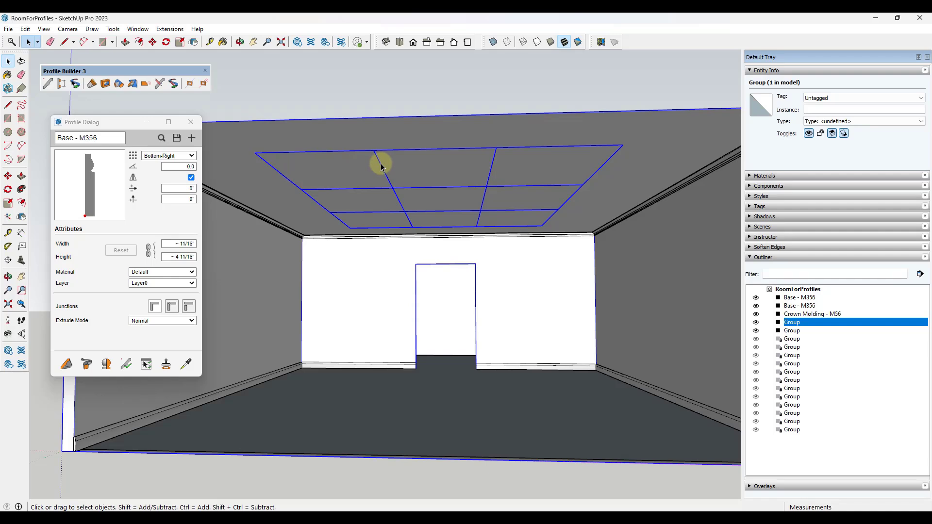
mouse_move(375, 152)
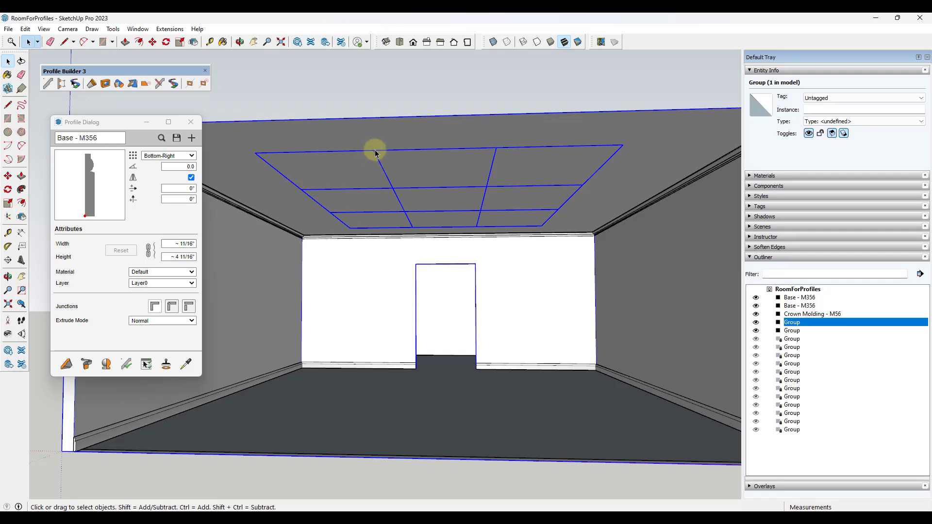
mouse_move(579, 191)
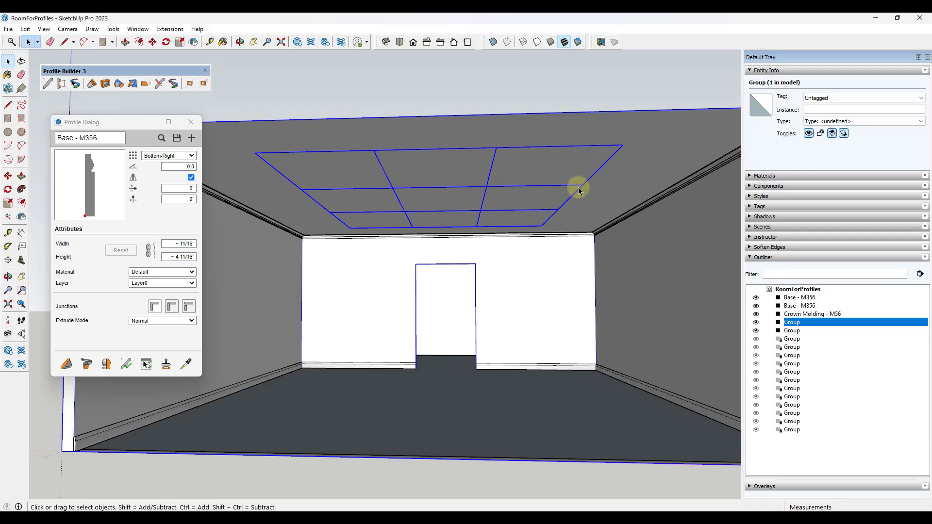
mouse_move(619, 163)
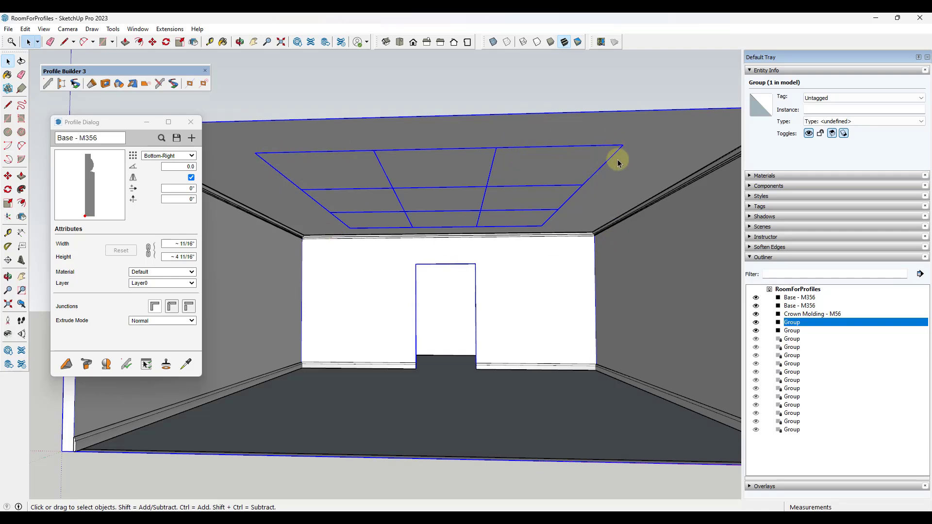
mouse_move(434, 224)
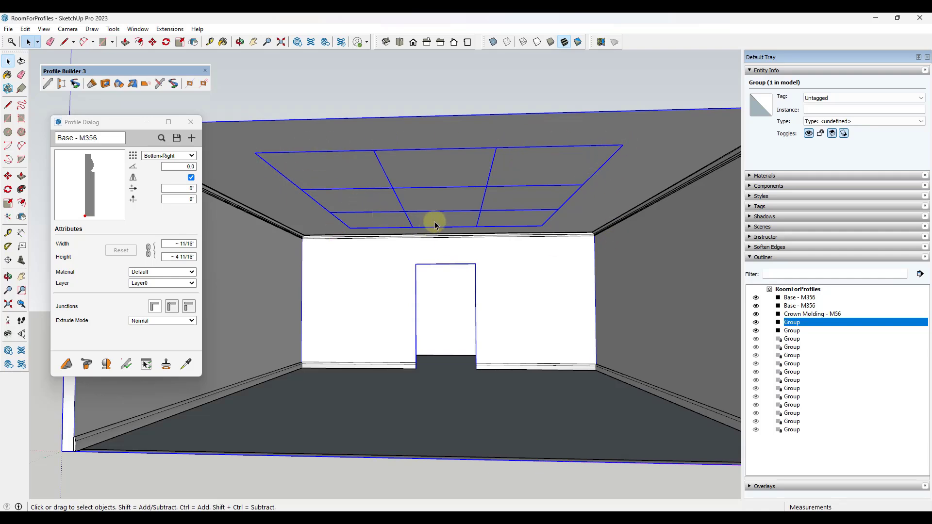
mouse_move(391, 165)
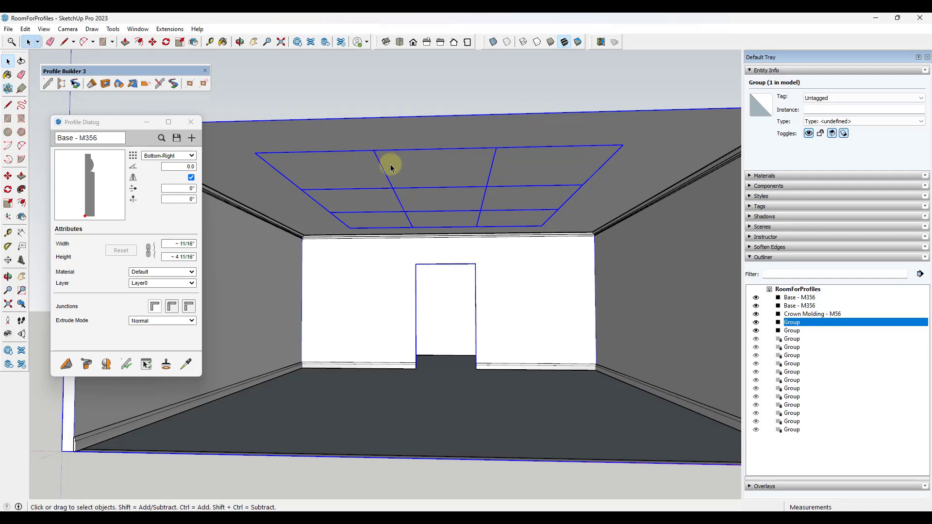
mouse_move(597, 183)
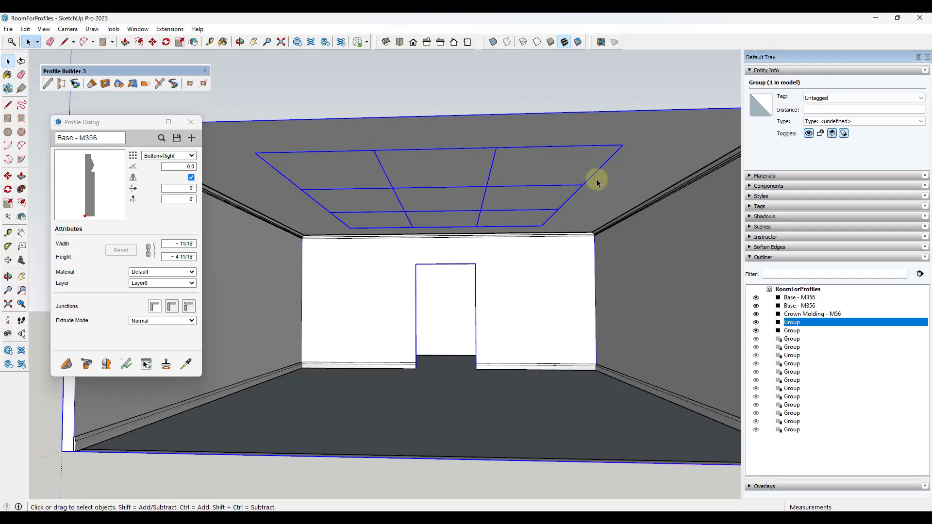
mouse_move(274, 136)
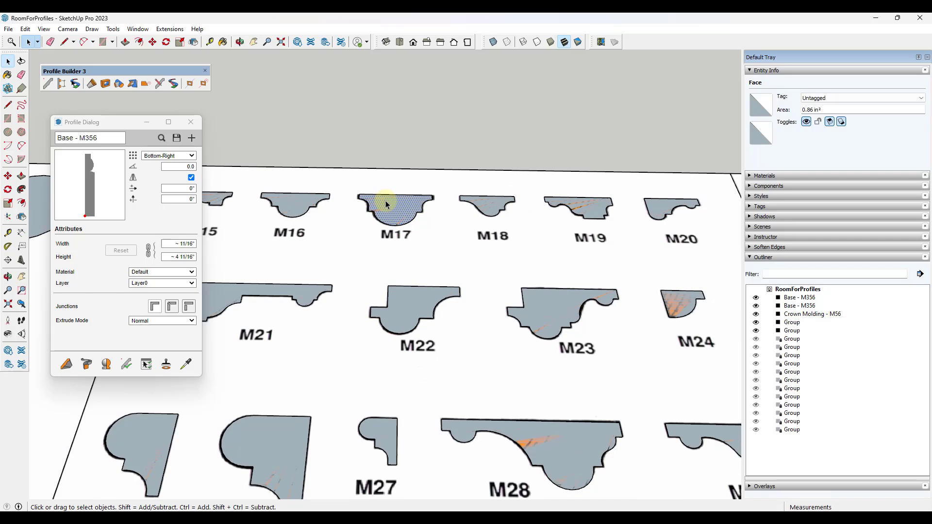
Step: Create a profile named Trim - M17 from the M17 shape with its insertion point at Top-Middle
click(191, 137)
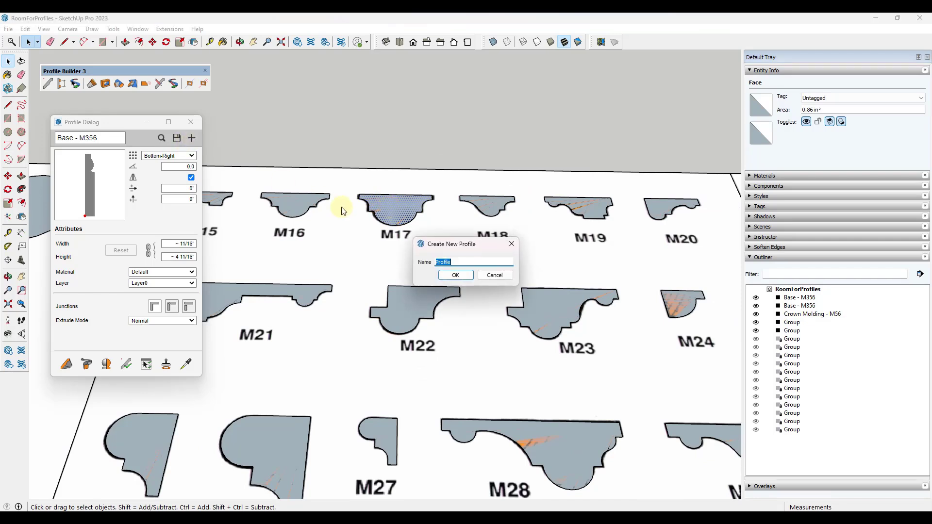
text(Trim -)
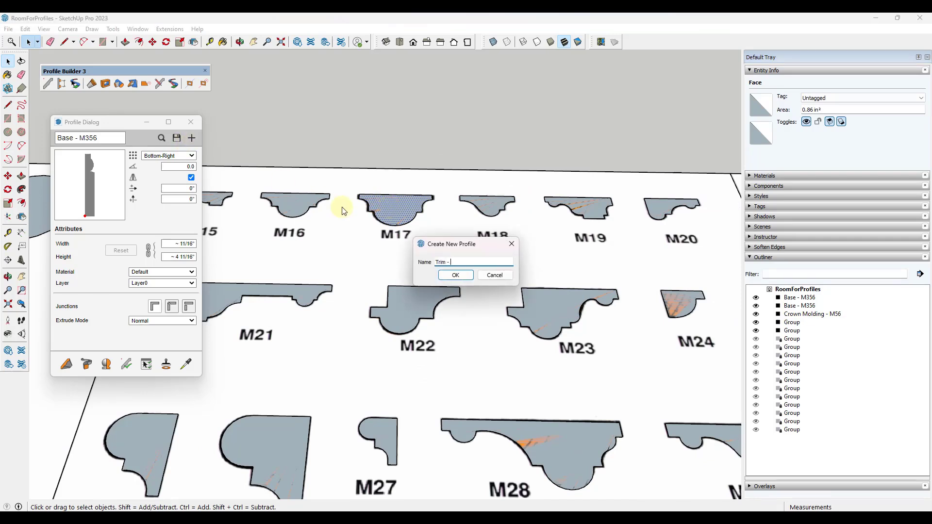
text(M17)
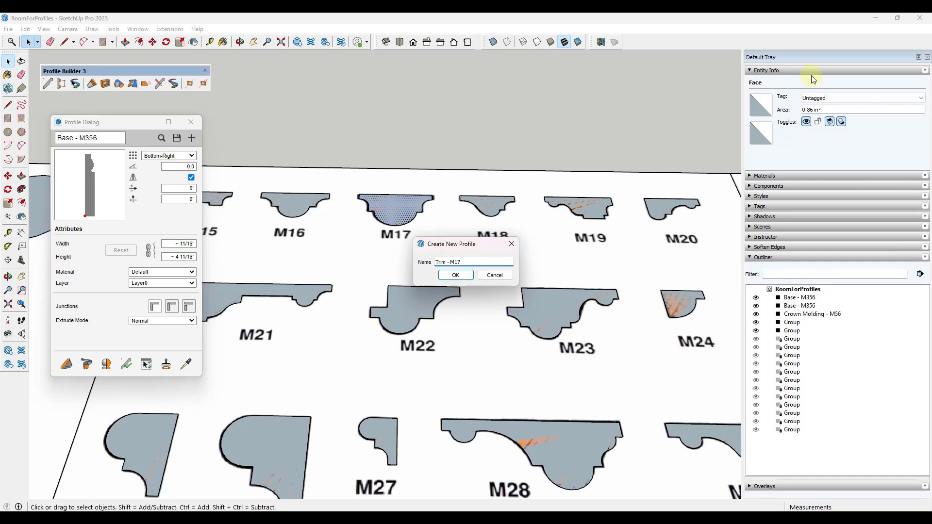
click(454, 275)
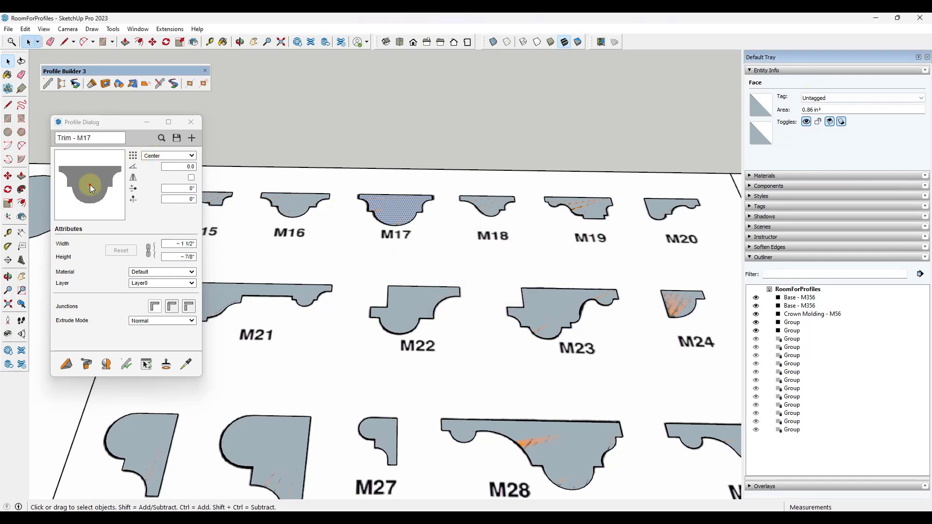
click(191, 155)
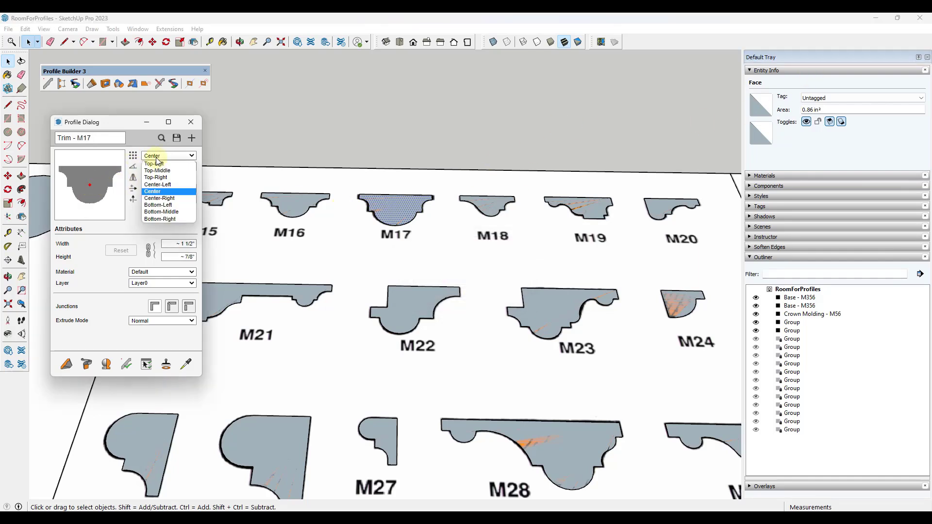
mouse_move(157, 171)
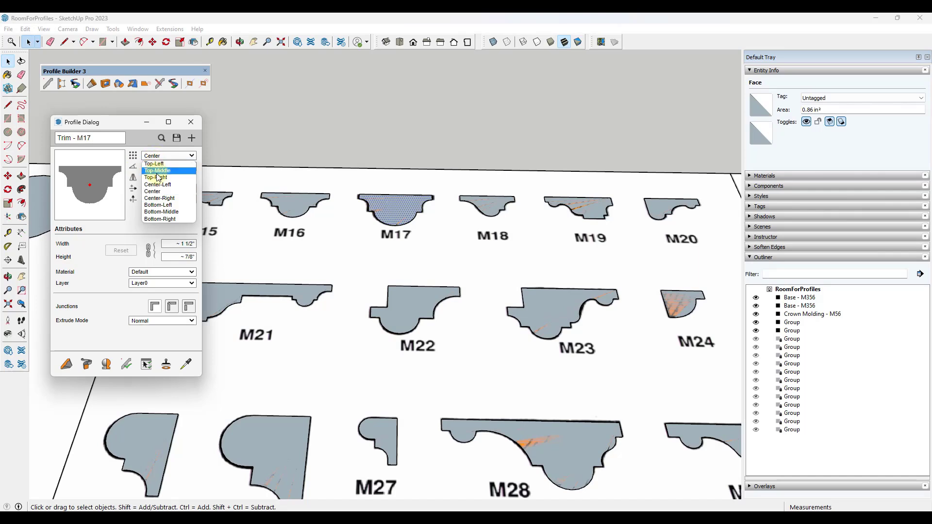
click(157, 171)
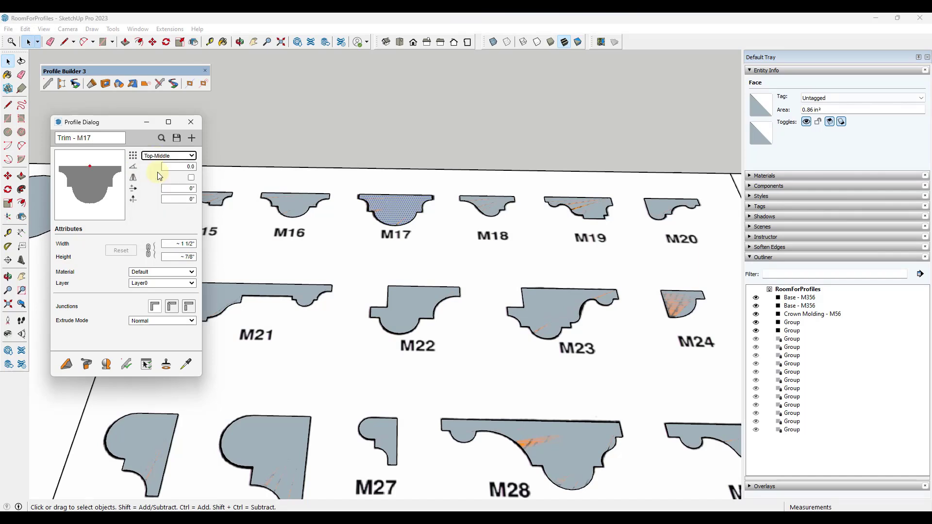
mouse_move(468, 230)
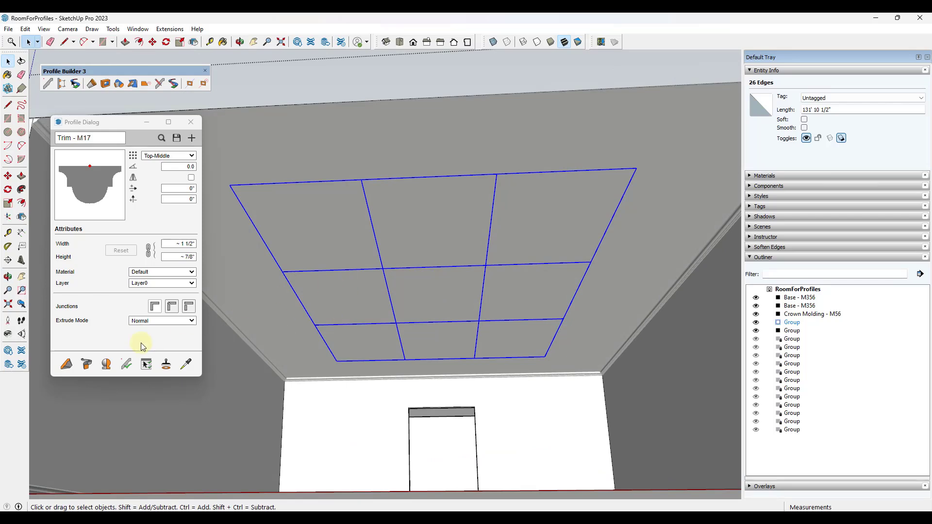
Step: Build the Trim - M17 profile along the selected ceiling grid edges
click(85, 364)
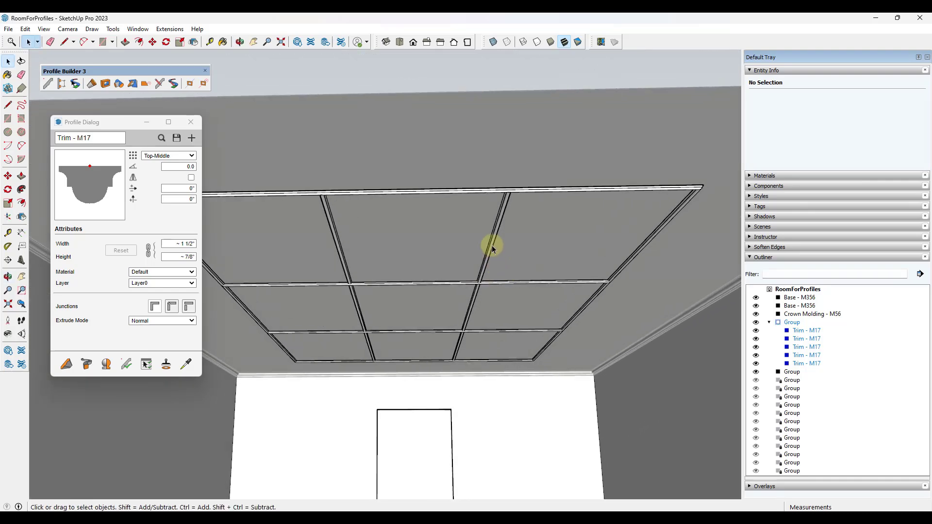
mouse_move(109, 261)
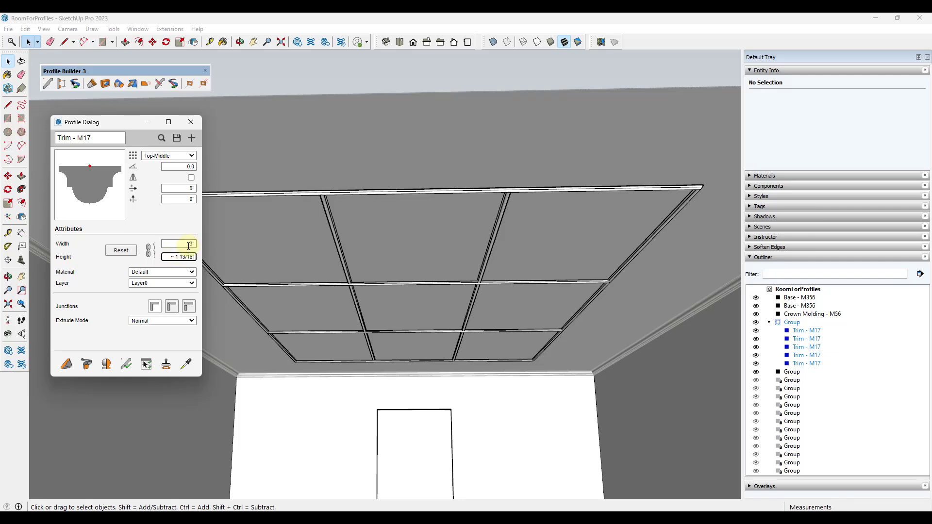
Step: Set the profile width to 3" and apply the enlarged size to the five Trim - M17 ceiling pieces
click(467, 285)
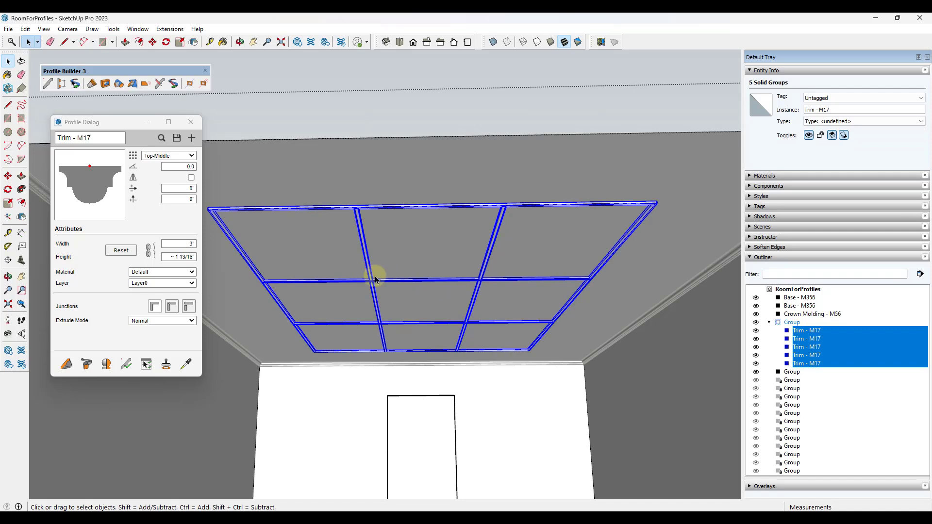
click(126, 364)
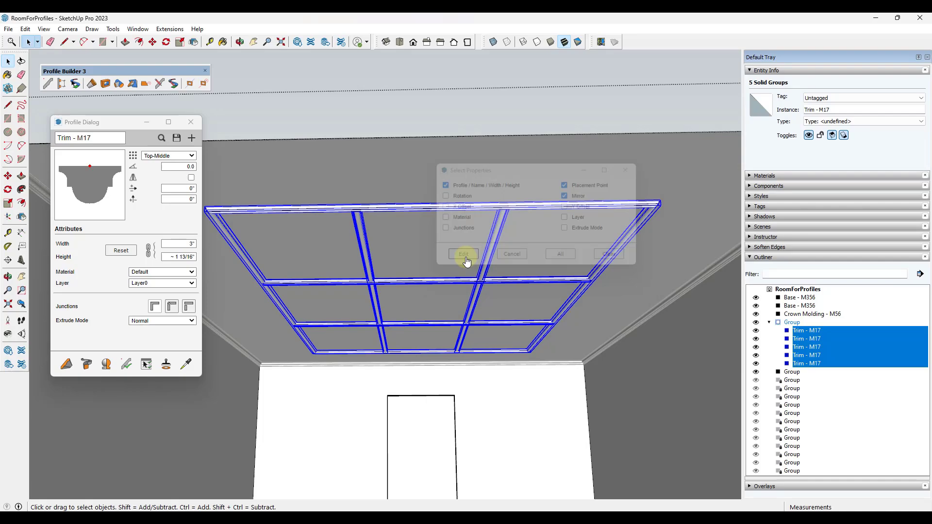
click(463, 253)
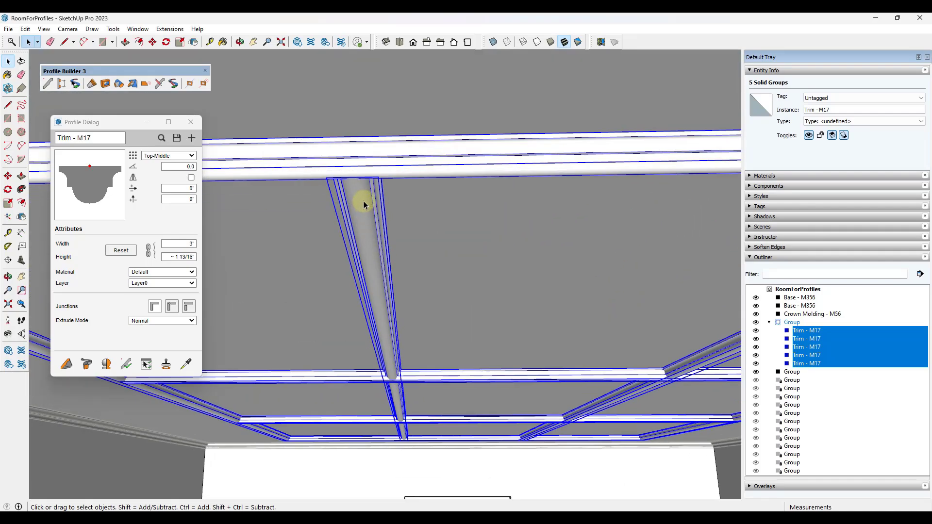